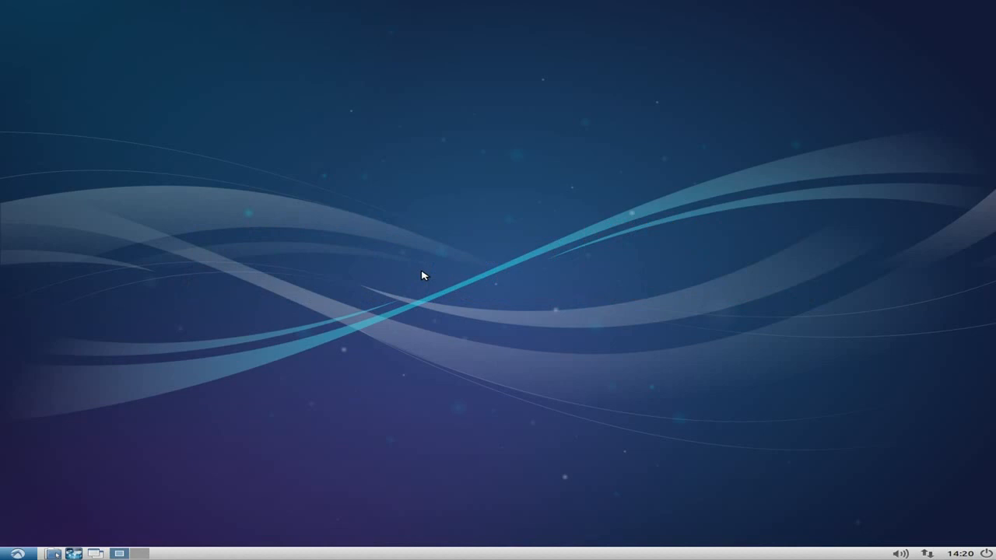
pyautogui.moveTo(470, 245)
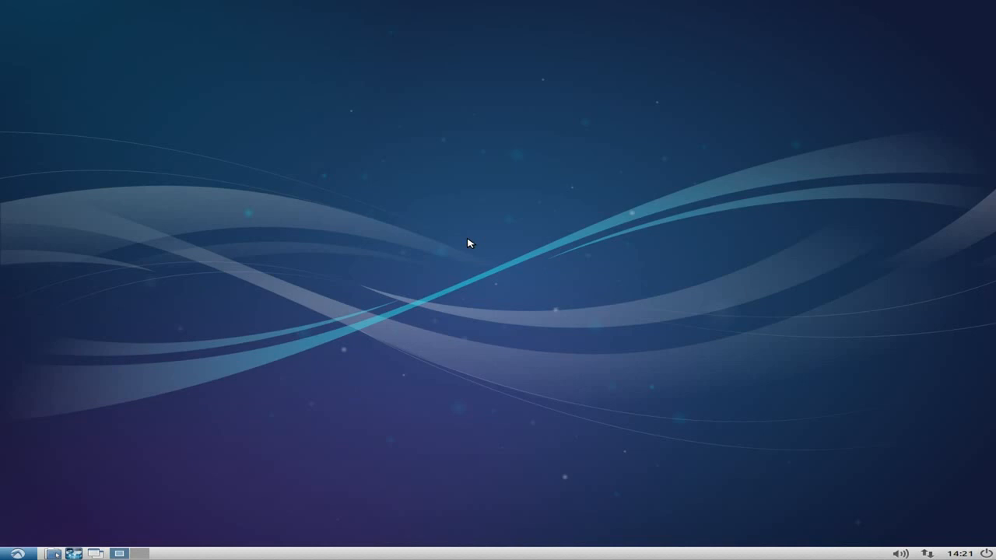
pyautogui.moveTo(443, 248)
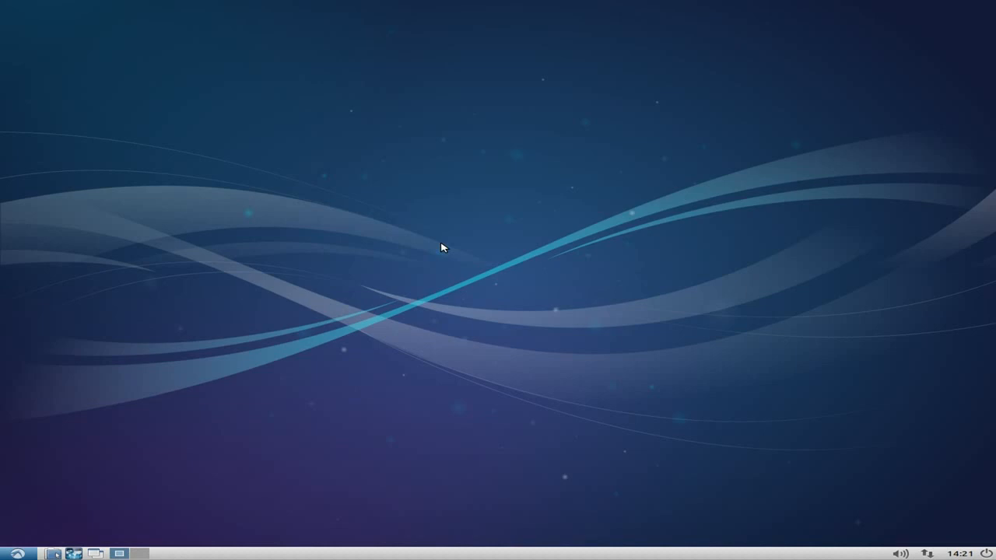
pyautogui.moveTo(535, 224)
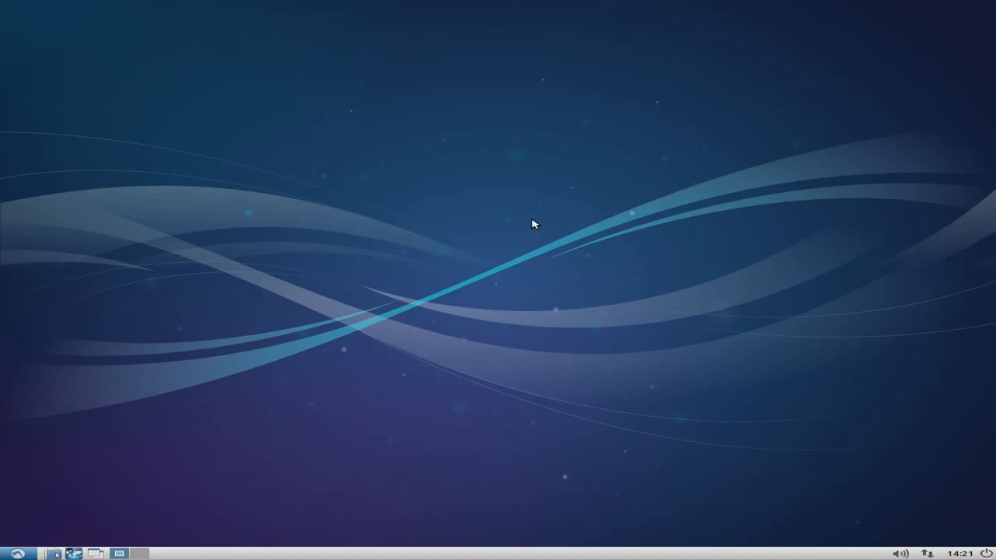
pyautogui.moveTo(921, 470)
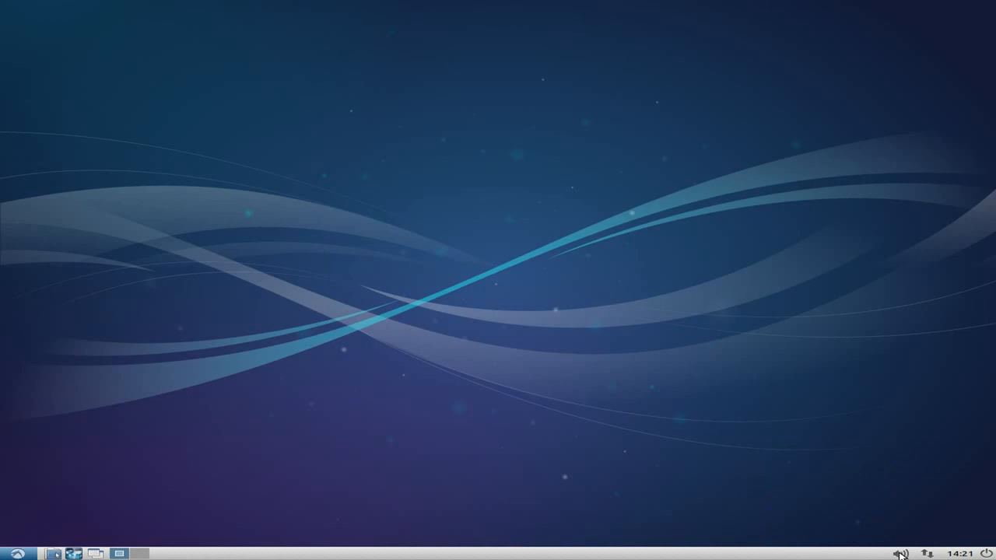
pyautogui.moveTo(350, 425)
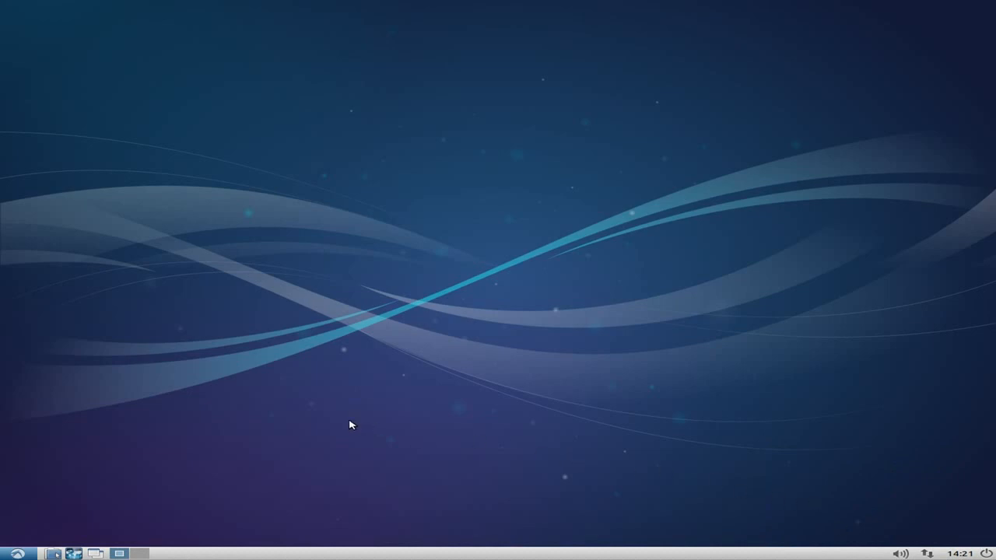
pyautogui.moveTo(304, 410)
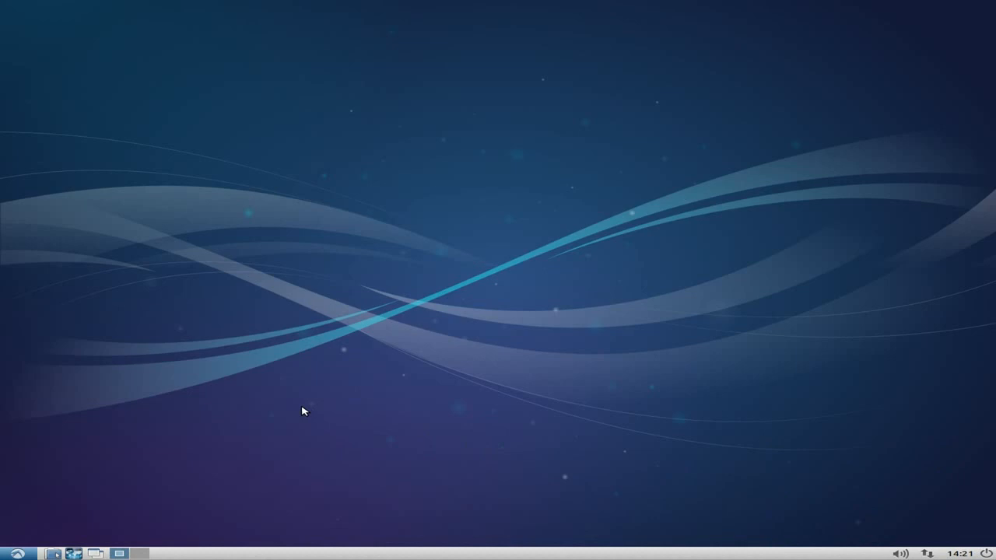
# Bring up the application menu from the panel's start button.
pyautogui.click(15, 554)
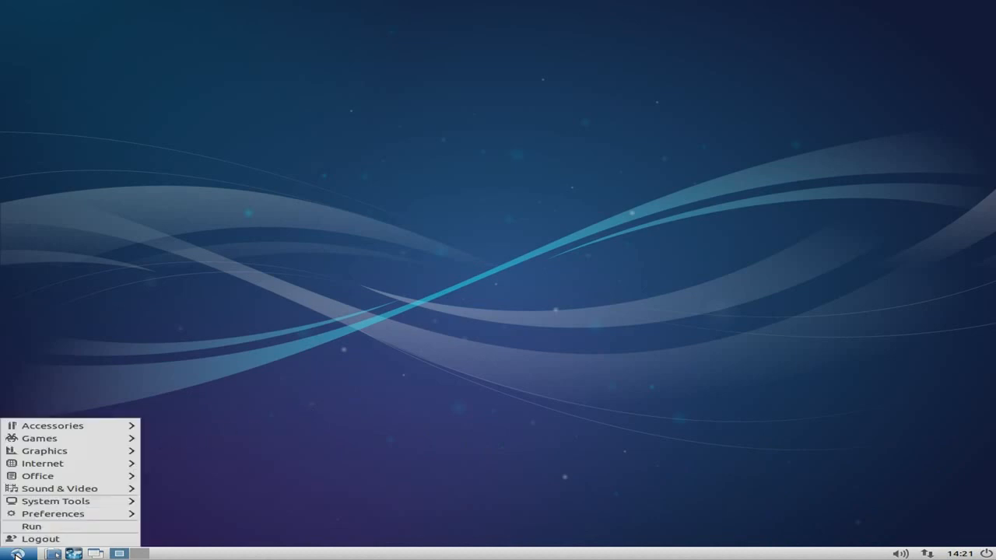
pyautogui.moveTo(53, 426)
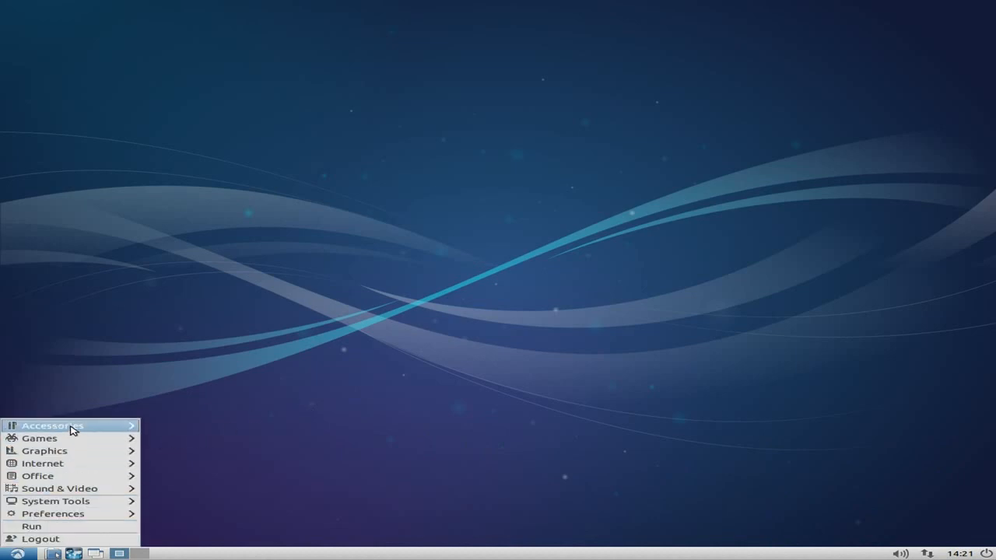
pyautogui.moveTo(53, 427)
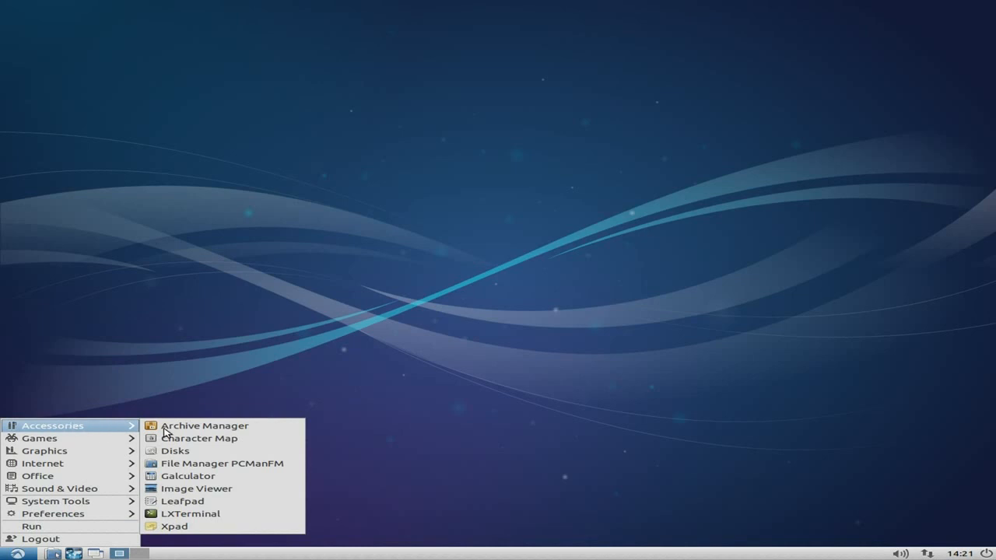
pyautogui.moveTo(199, 439)
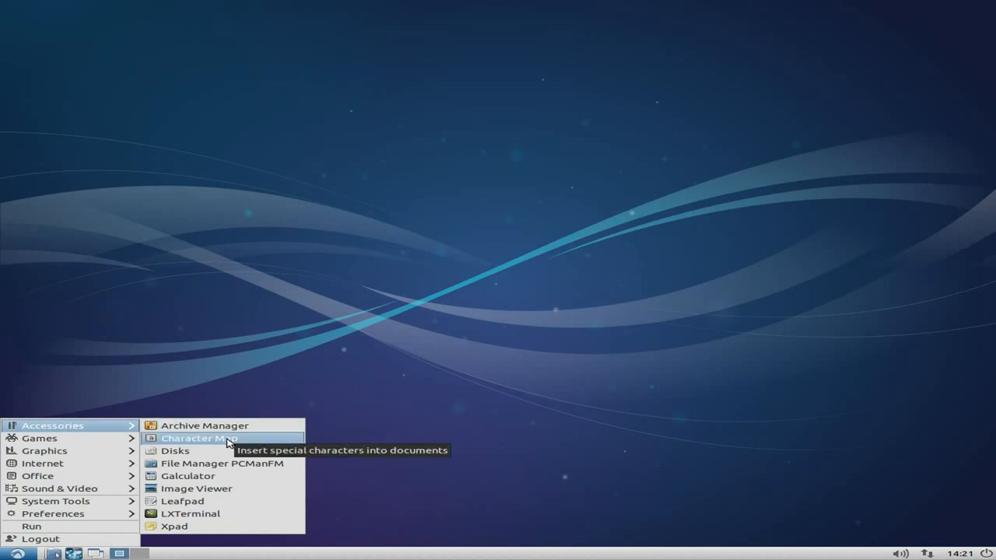
pyautogui.moveTo(221, 463)
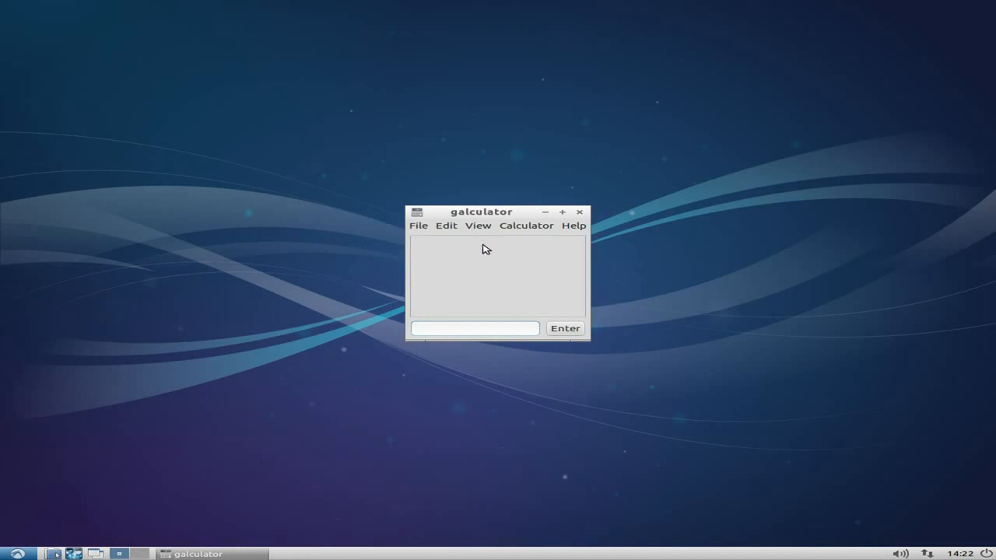
# Switch galculator between Basic and Scientific modes via View, then close it.
pyautogui.click(477, 224)
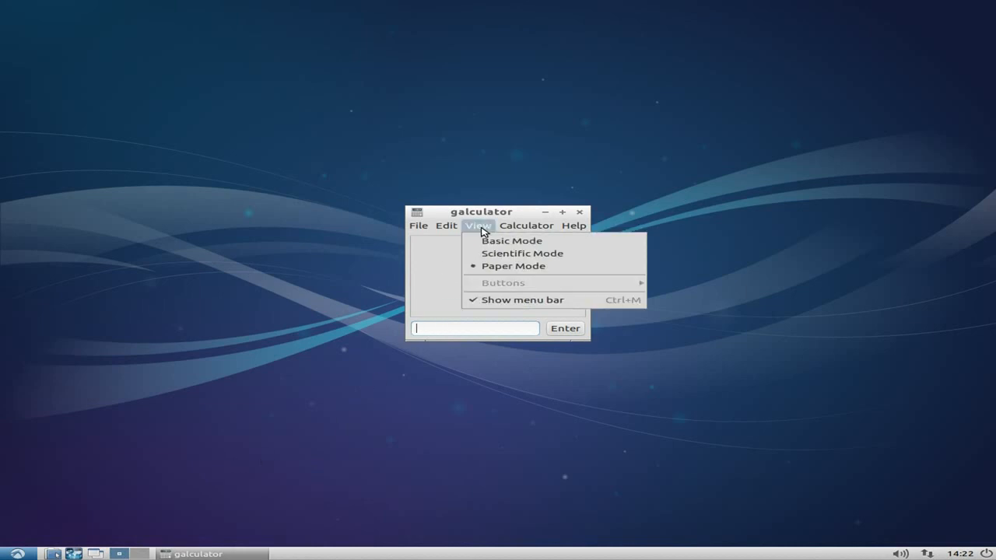
pyautogui.click(510, 240)
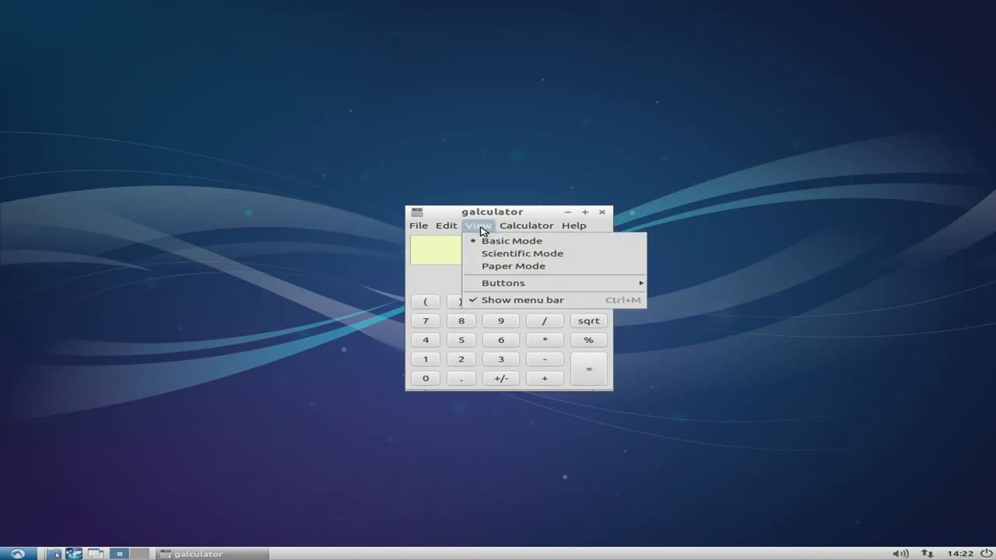
pyautogui.click(523, 252)
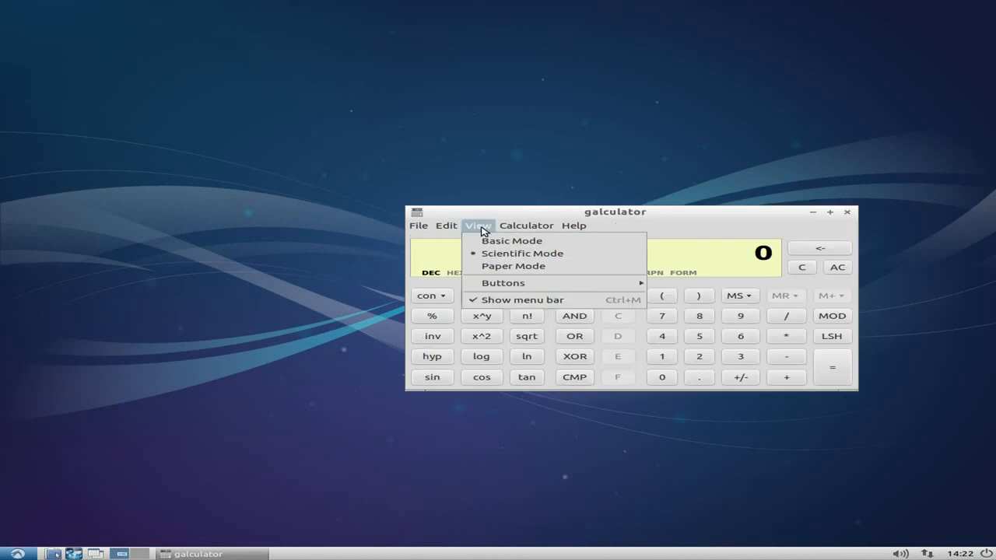
pyautogui.moveTo(504, 284)
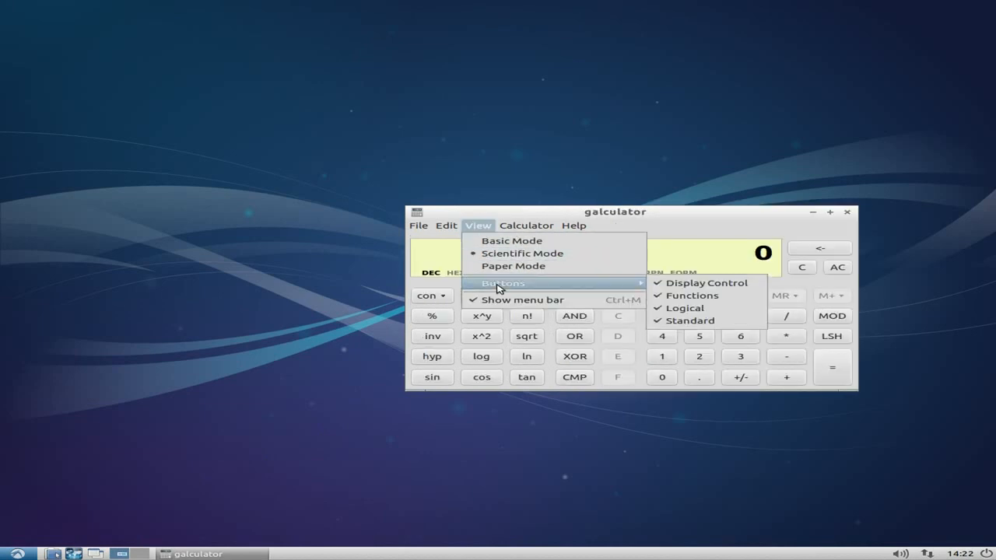
pyautogui.click(511, 240)
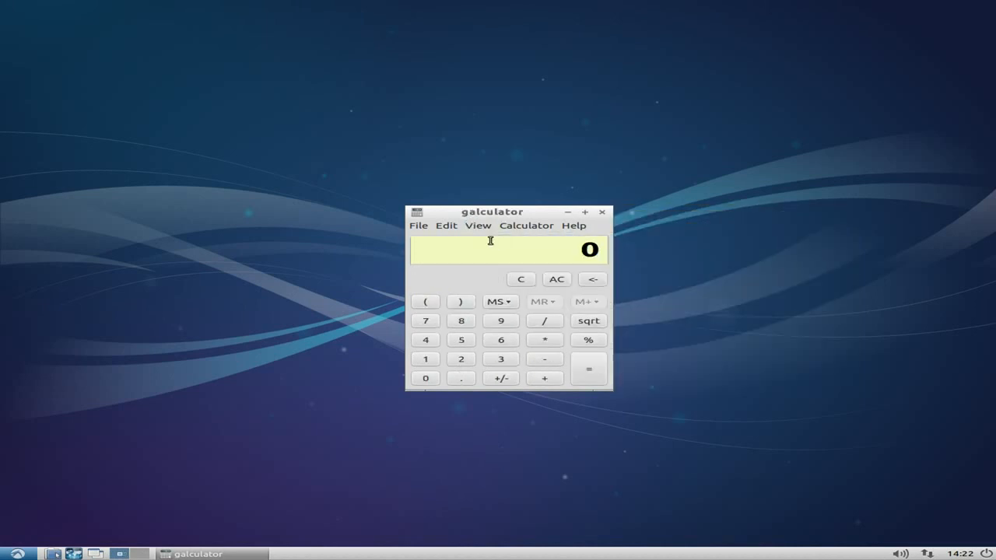
pyautogui.moveTo(495, 242)
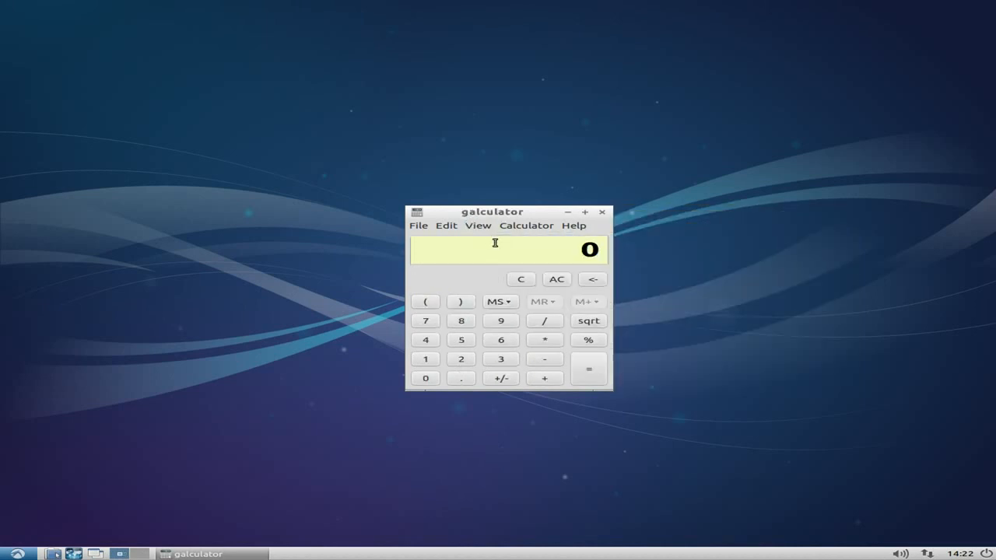
pyautogui.click(601, 211)
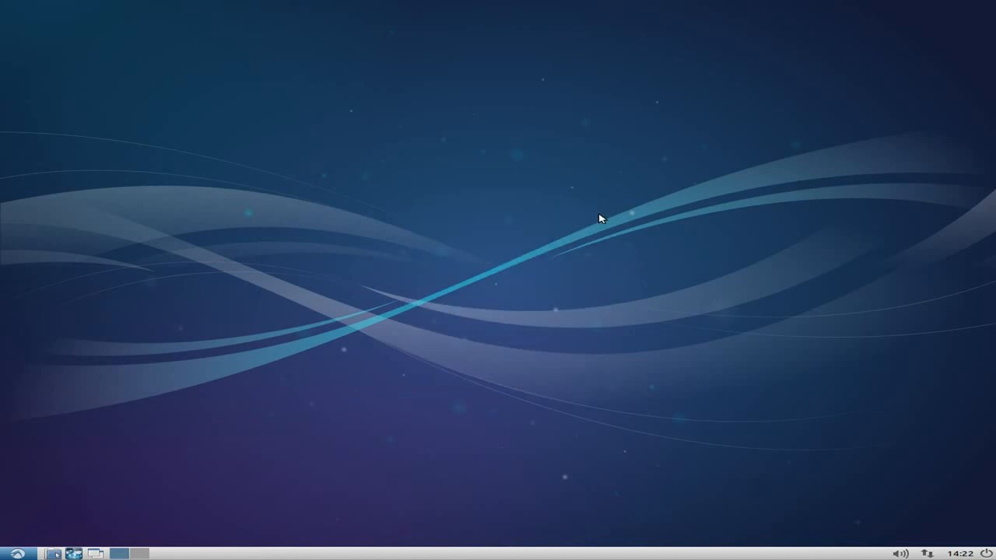
pyautogui.click(17, 554)
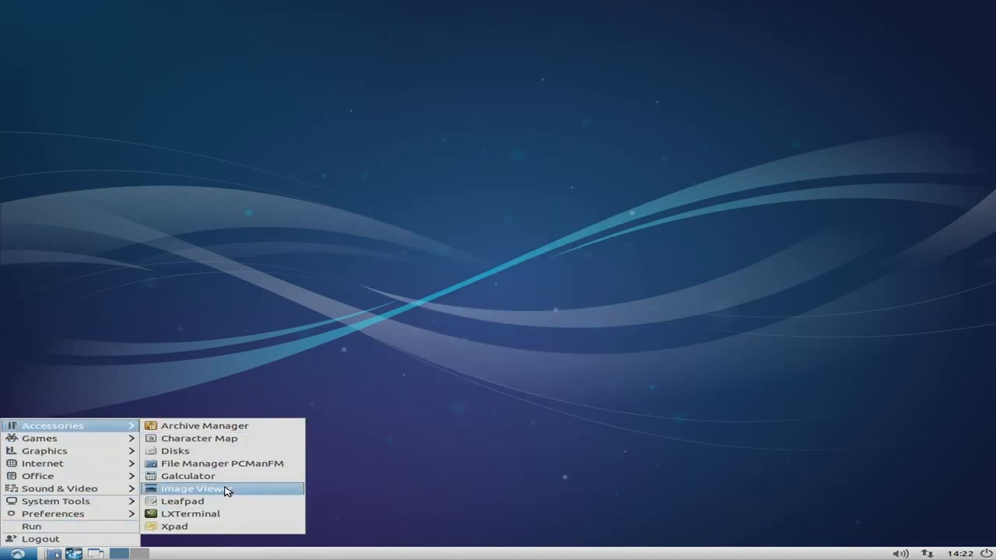
pyautogui.moveTo(182, 501)
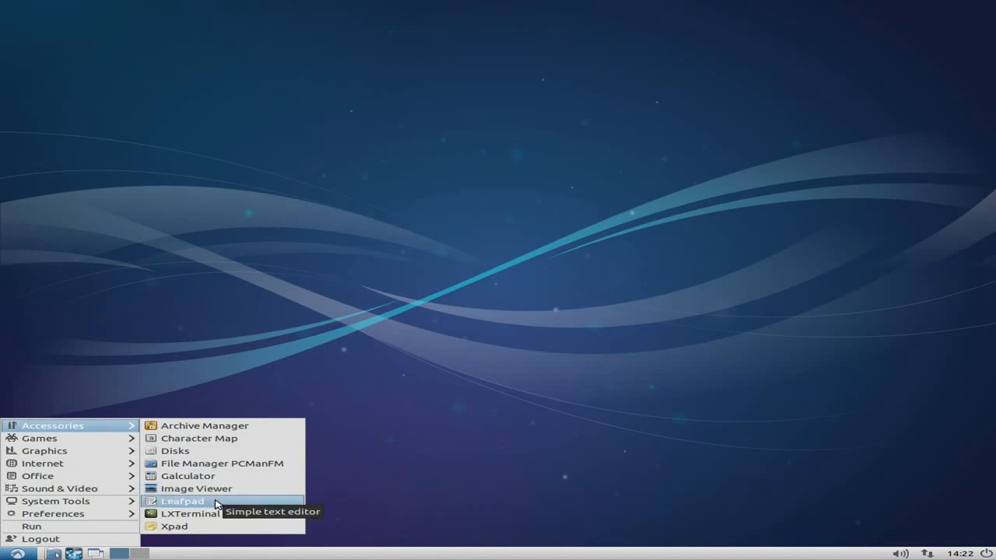
pyautogui.moveTo(257, 327)
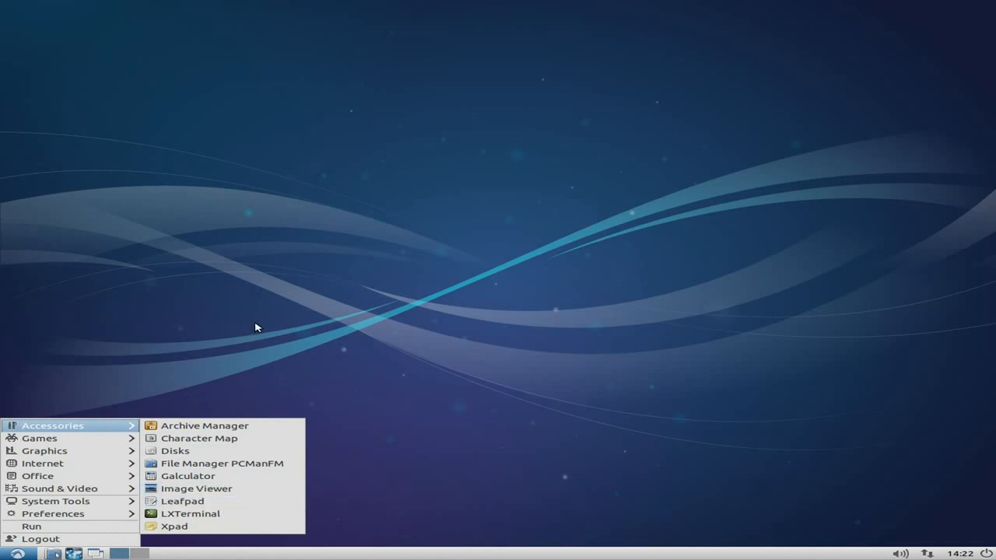
pyautogui.moveTo(174, 526)
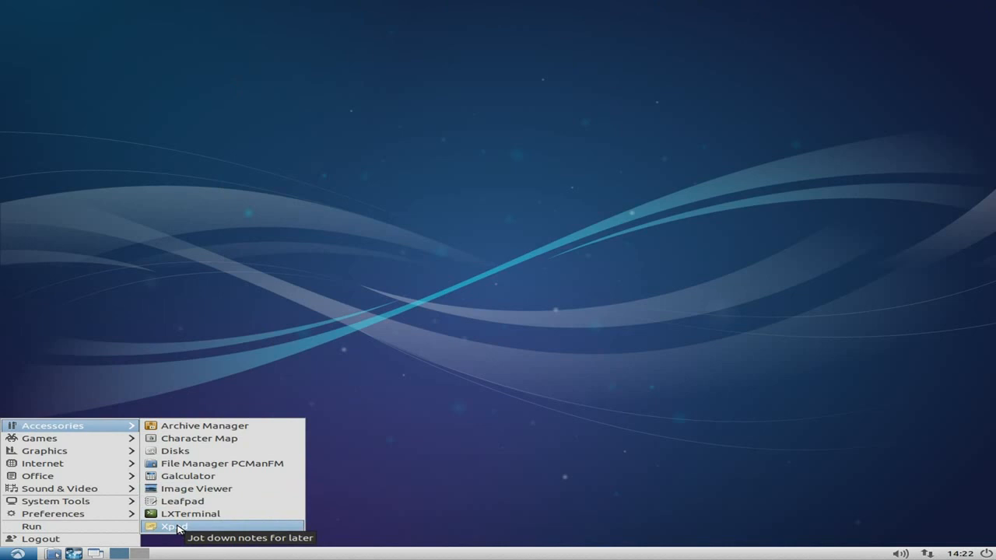
pyautogui.moveTo(177, 529)
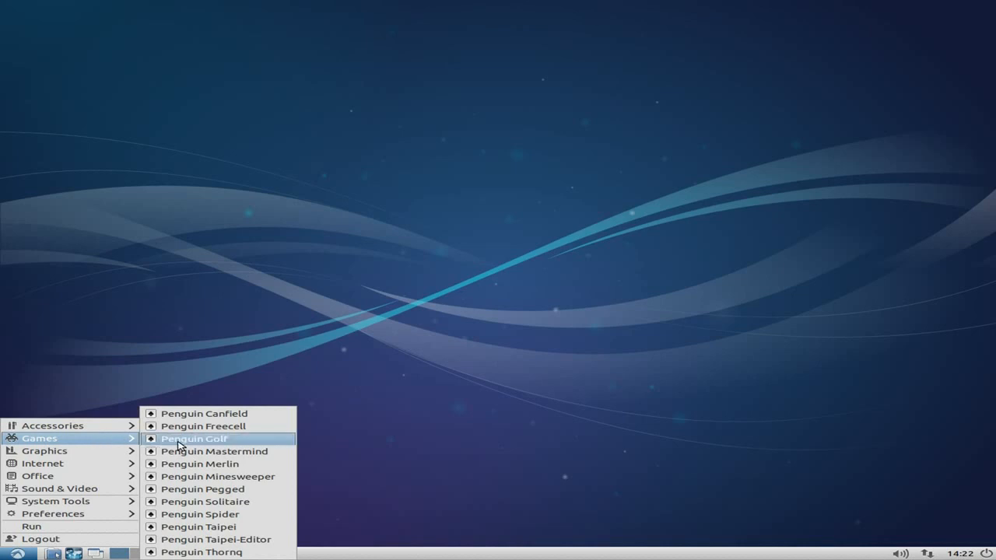
pyautogui.click(194, 439)
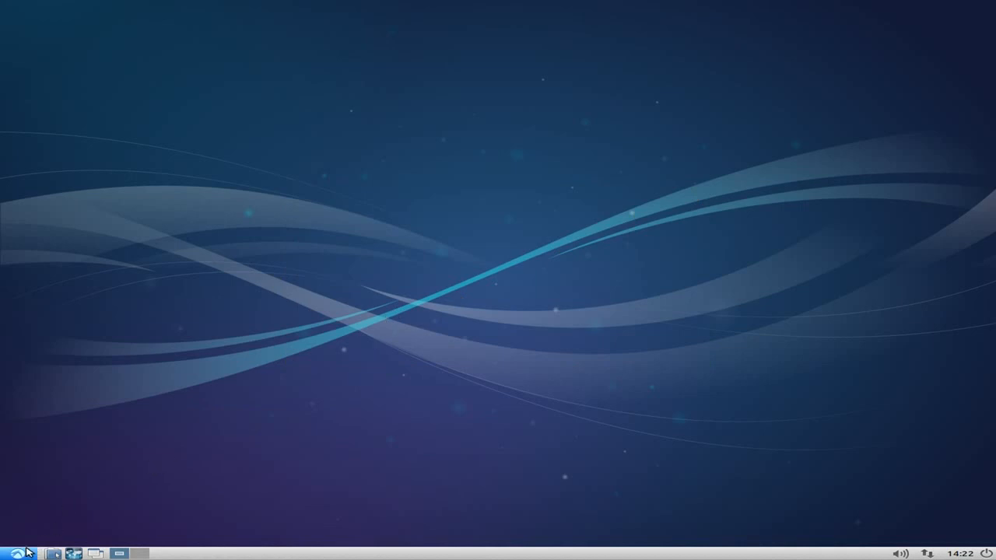
pyautogui.moveTo(28, 554)
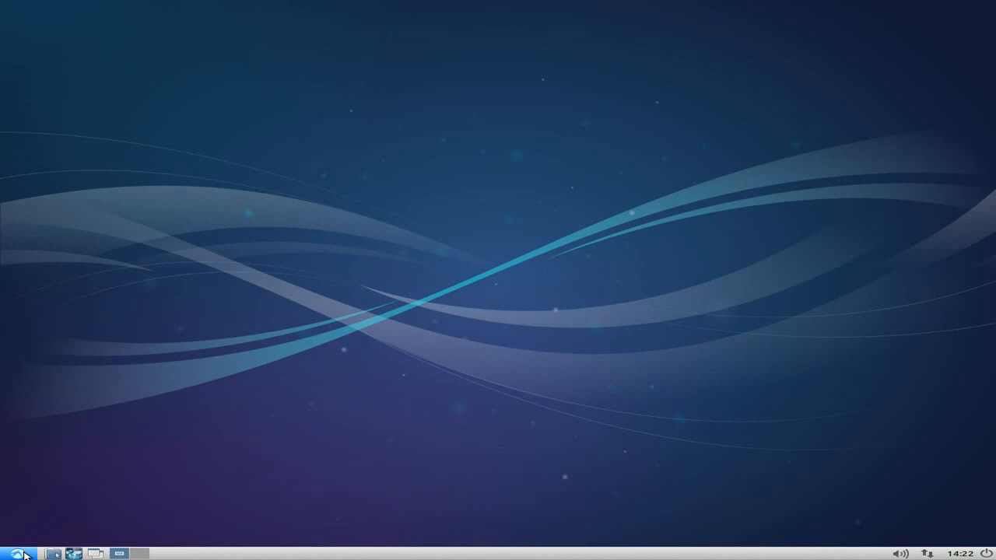
# Launch AbiWord from the menu, maximize the Untitled1 window and reach its Help menu.
pyautogui.click(13, 554)
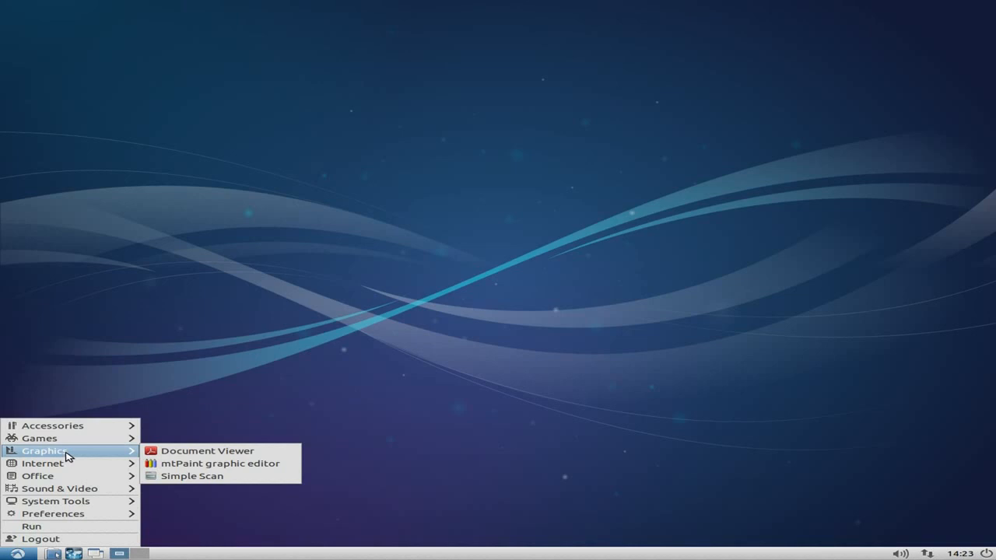
pyautogui.moveTo(221, 464)
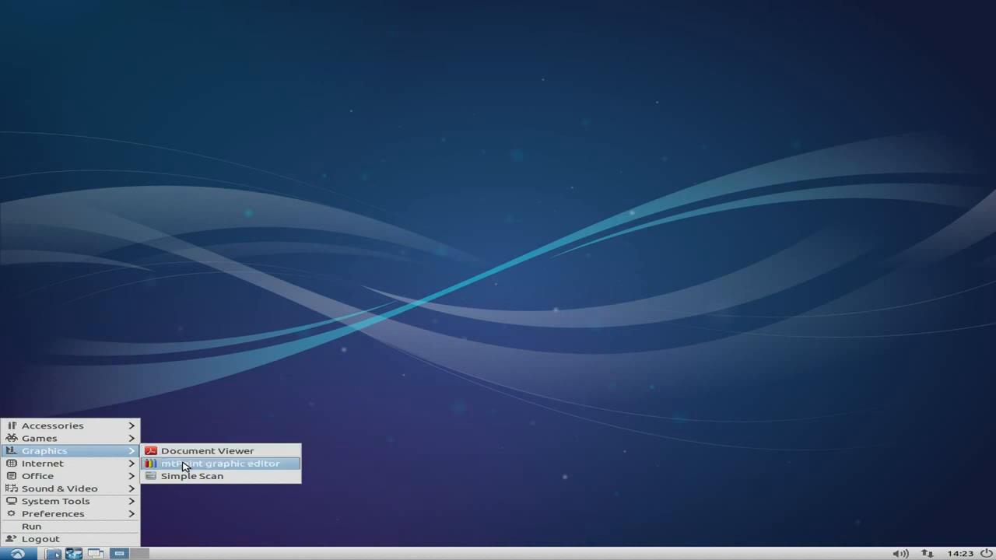
pyautogui.moveTo(191, 476)
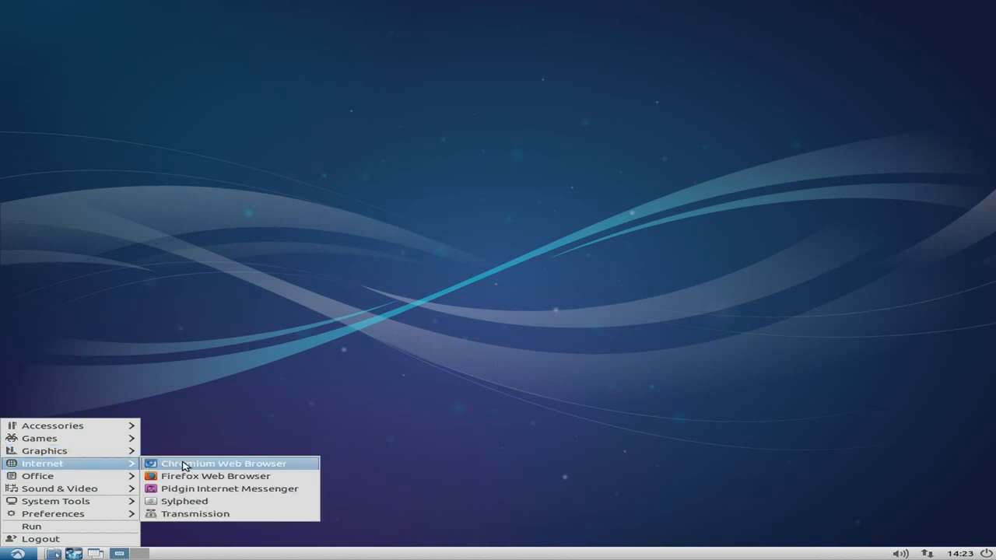
pyautogui.moveTo(215, 476)
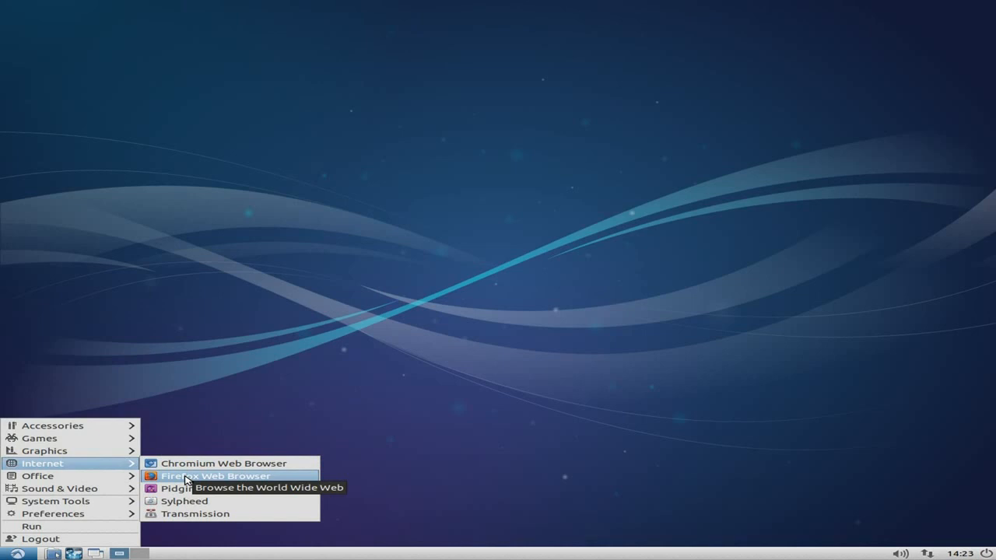
pyautogui.moveTo(186, 488)
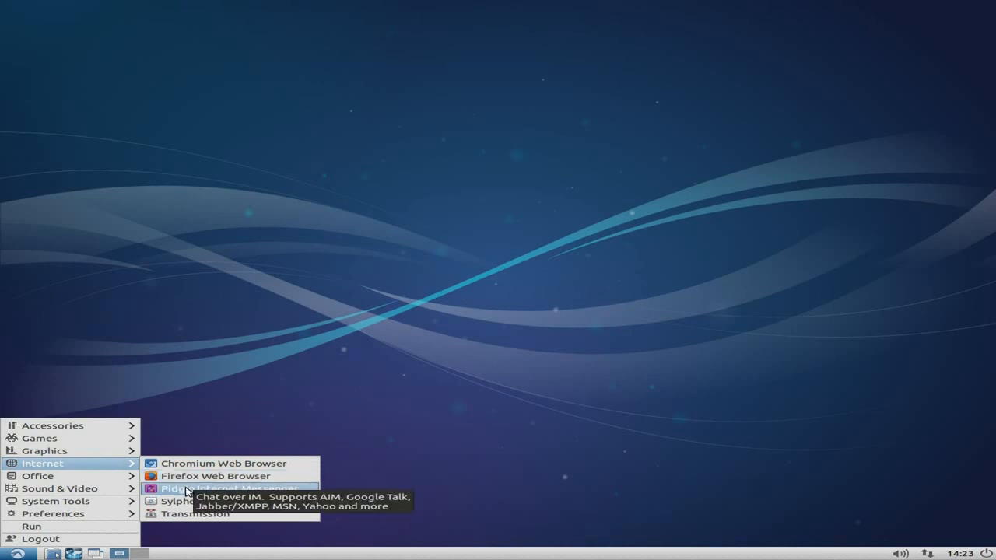
pyautogui.moveTo(184, 501)
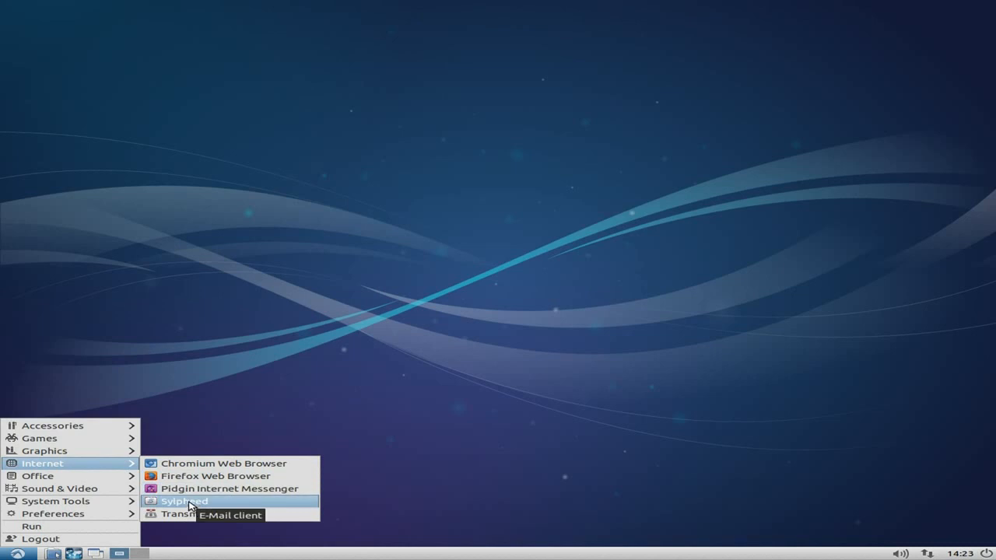
pyautogui.moveTo(190, 513)
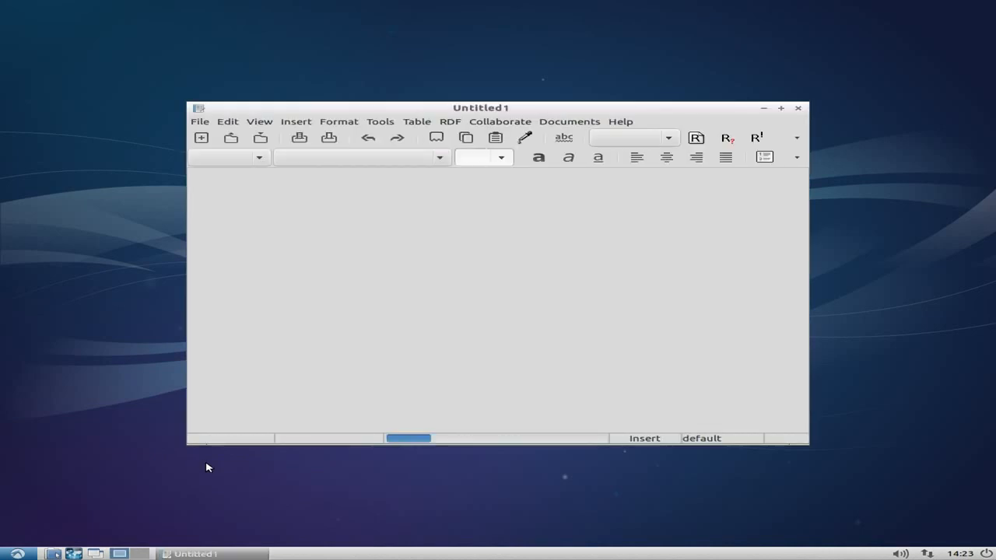
pyautogui.click(781, 107)
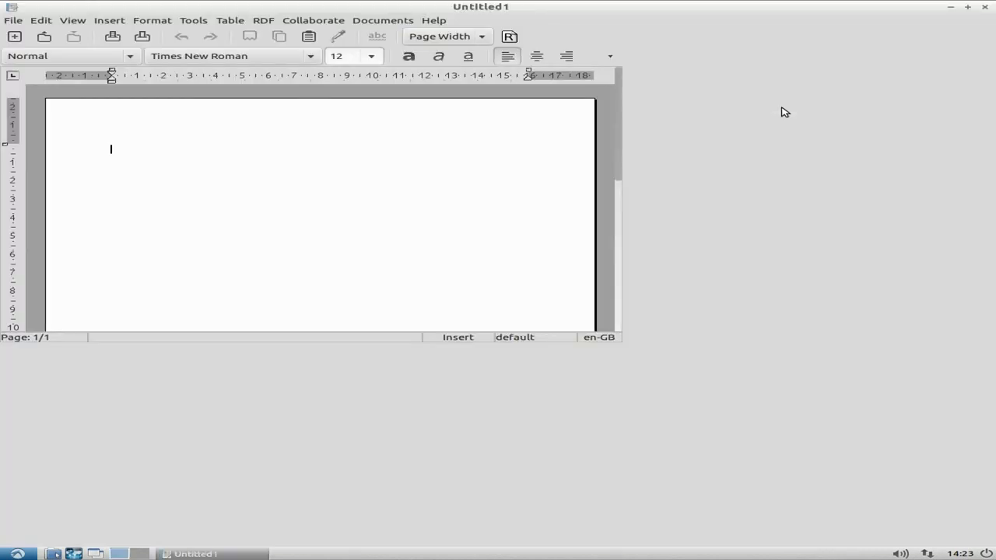
pyautogui.click(433, 20)
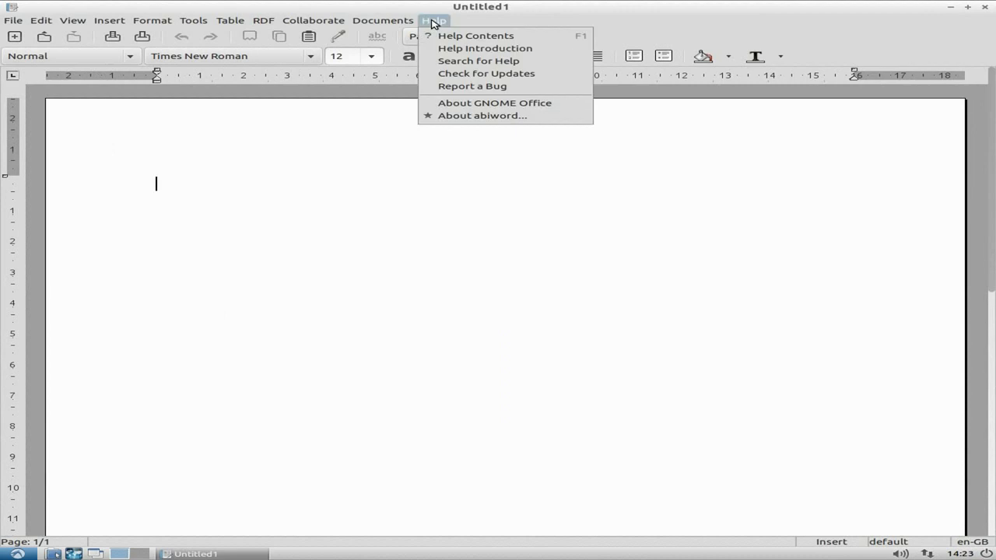
# View the About abiword box showing version 2.9.2 and dismiss it.
pyautogui.click(482, 115)
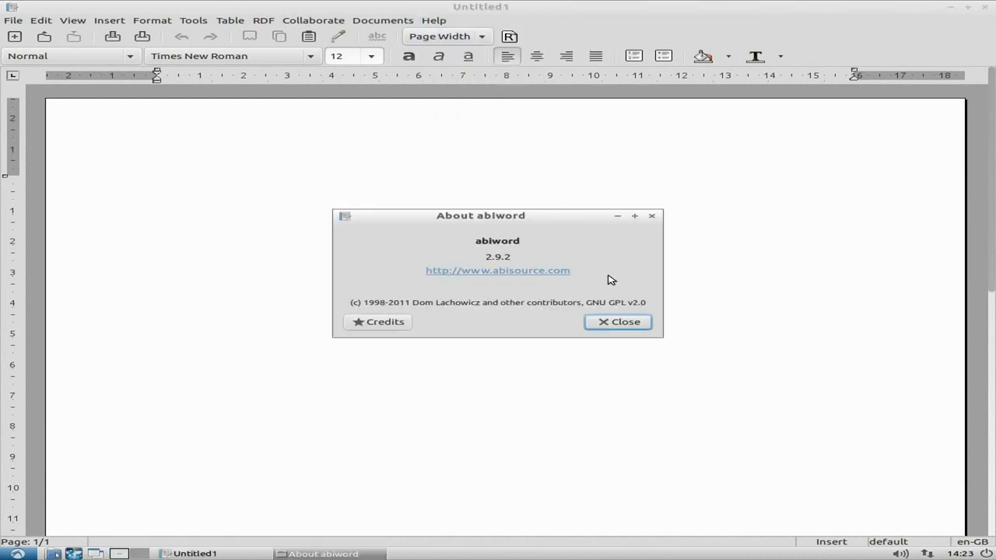
pyautogui.click(618, 321)
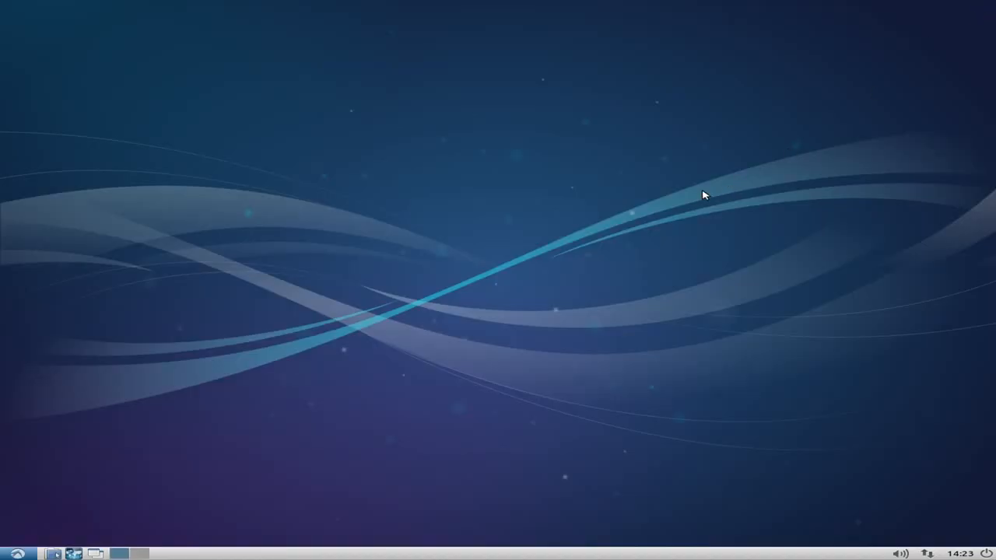
pyautogui.moveTo(170, 447)
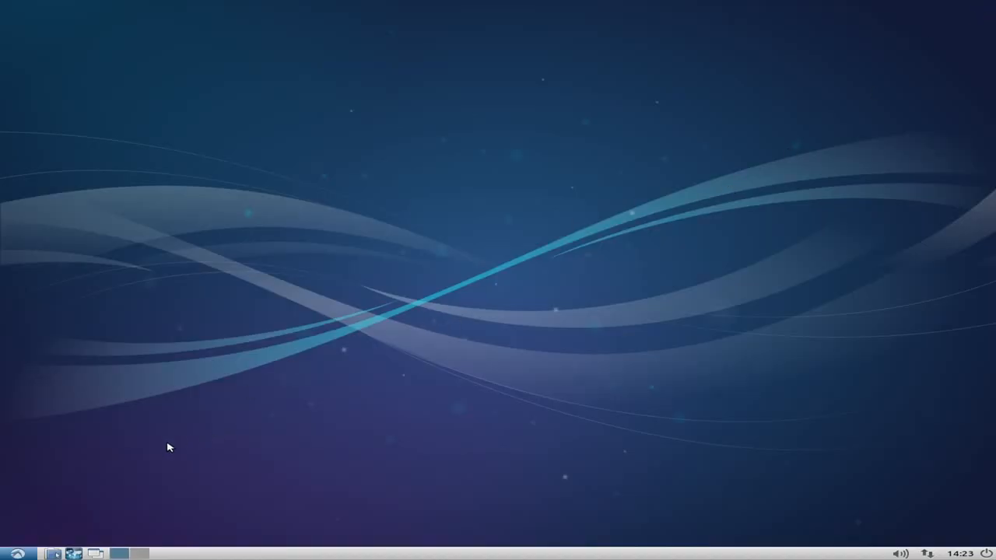
pyautogui.click(17, 554)
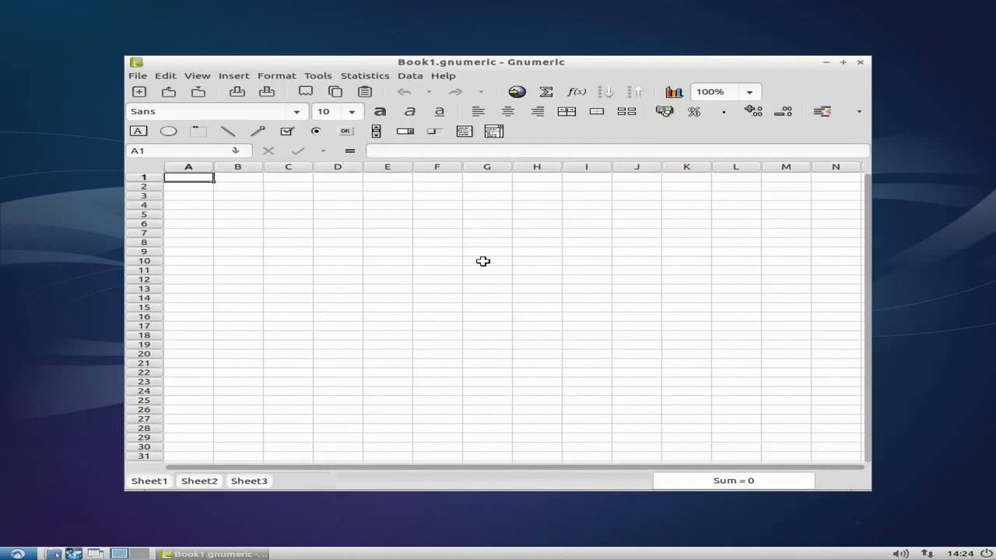
pyautogui.moveTo(856, 70)
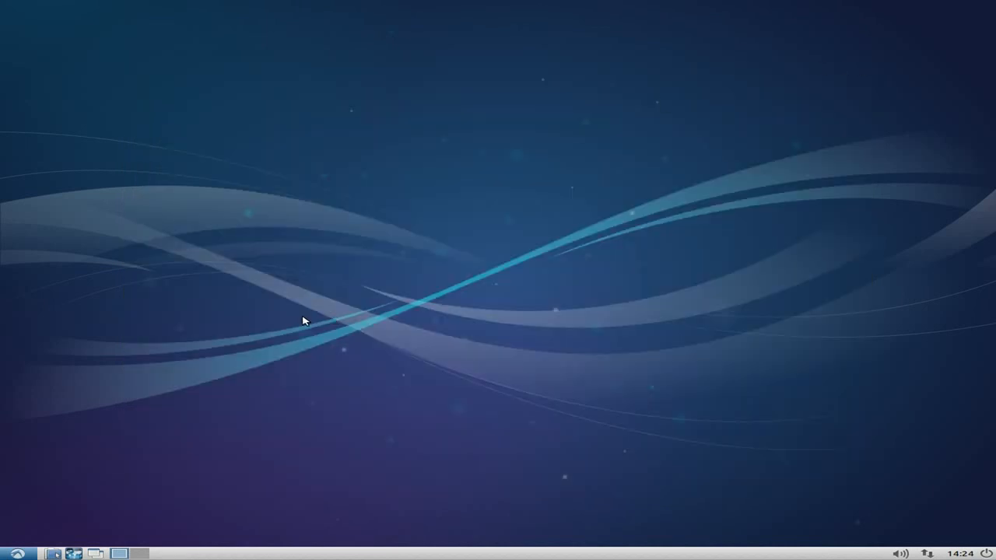
pyautogui.click(9, 554)
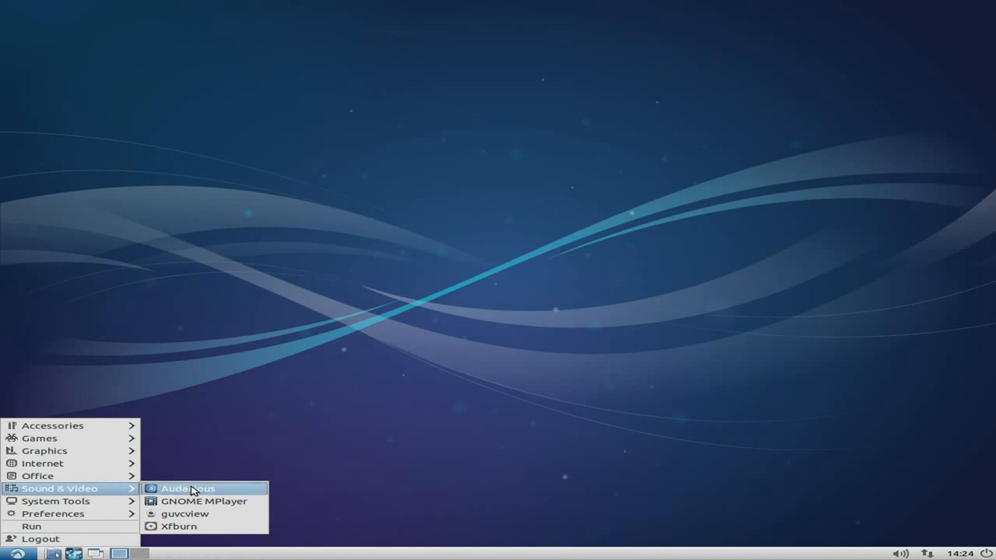
pyautogui.moveTo(203, 501)
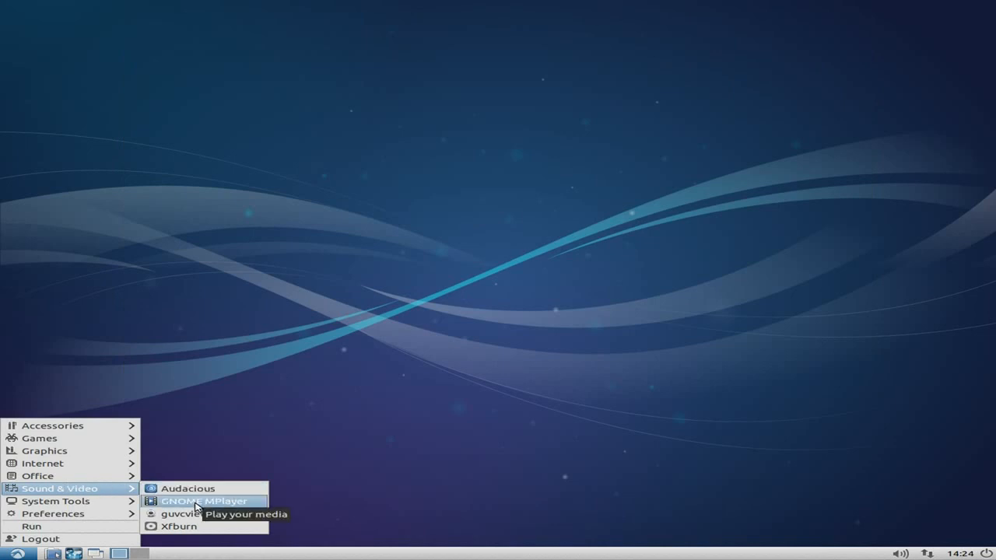
pyautogui.moveTo(186, 513)
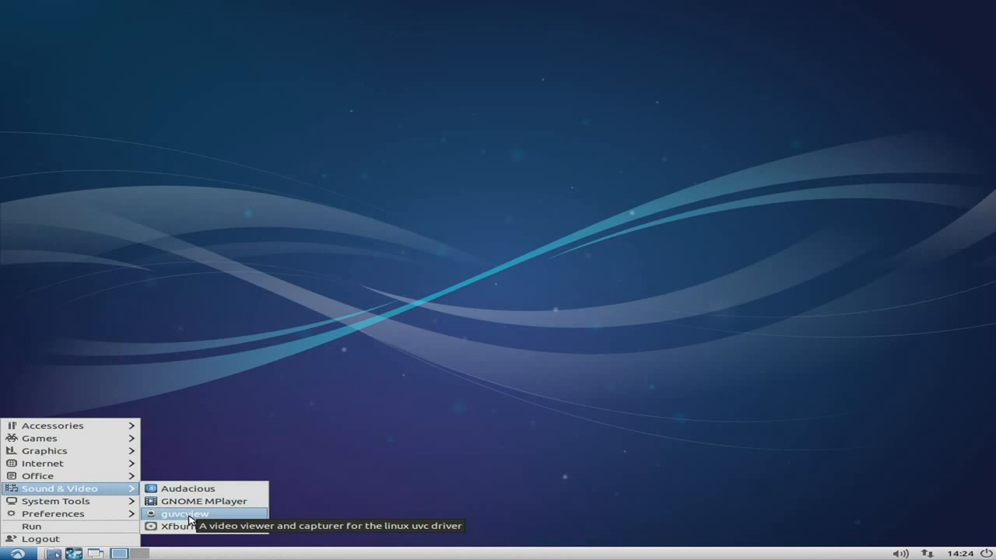
pyautogui.moveTo(181, 526)
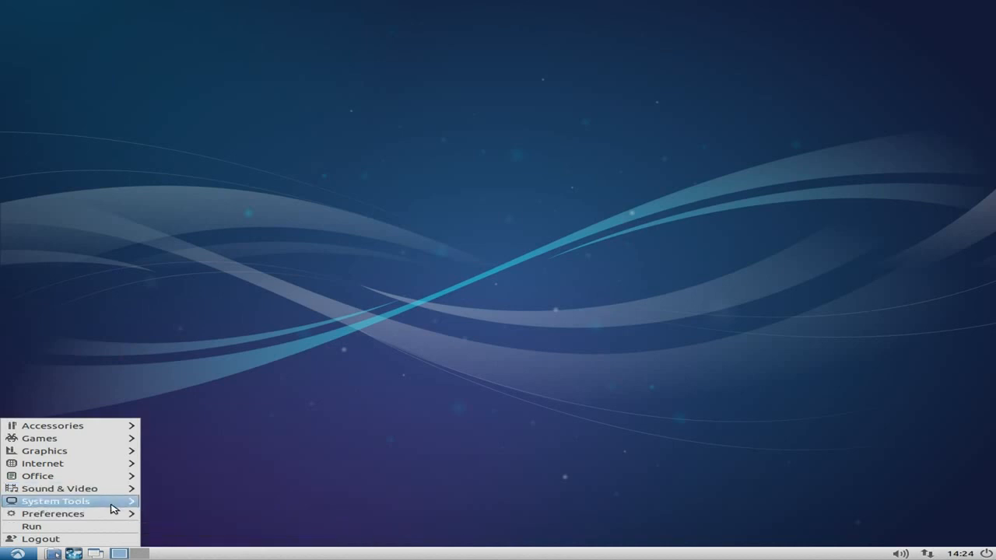
pyautogui.moveTo(56, 501)
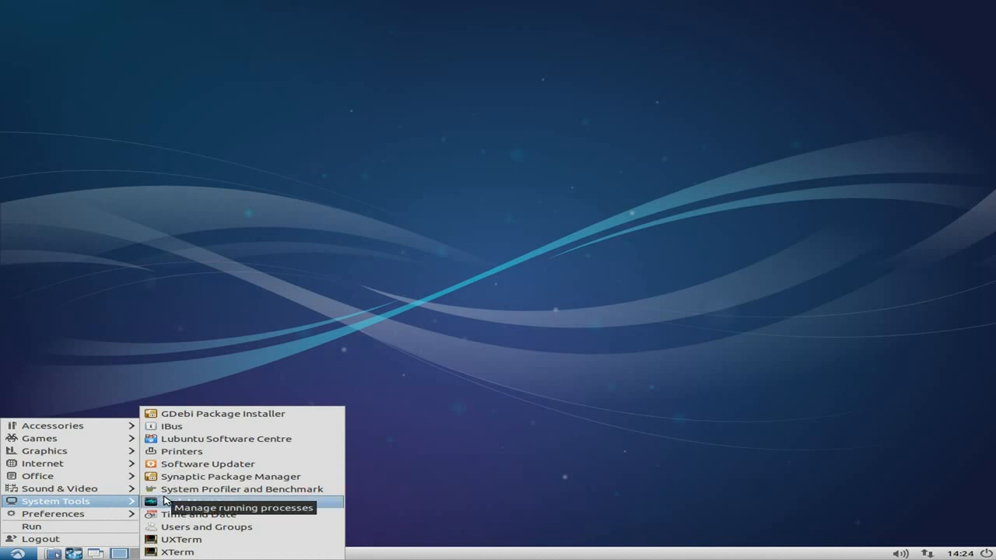
pyautogui.moveTo(224, 414)
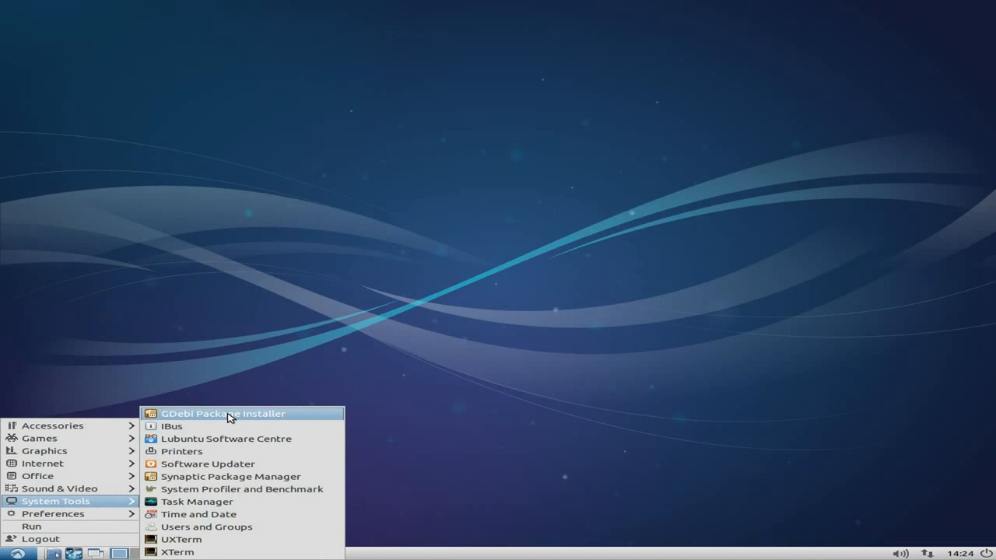
pyautogui.moveTo(226, 439)
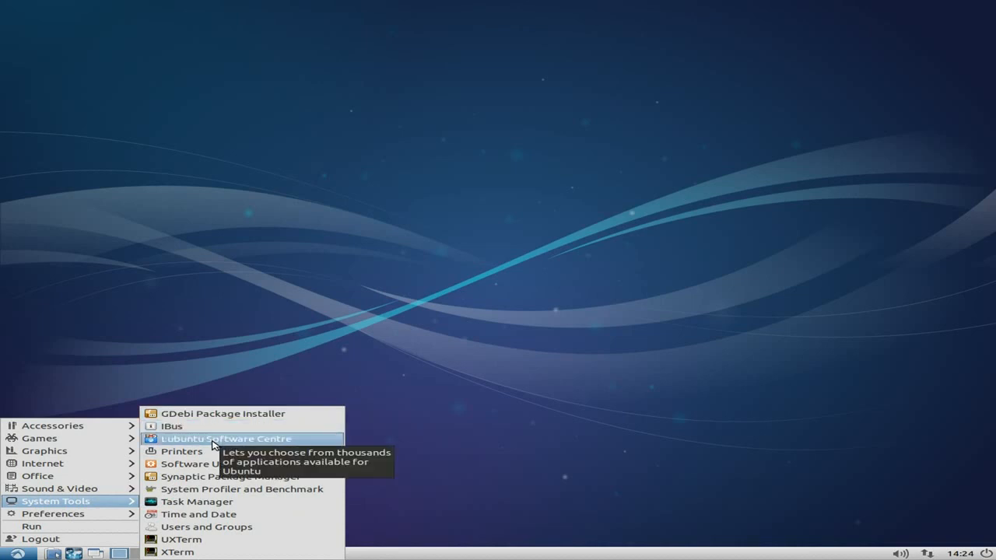
pyautogui.moveTo(183, 452)
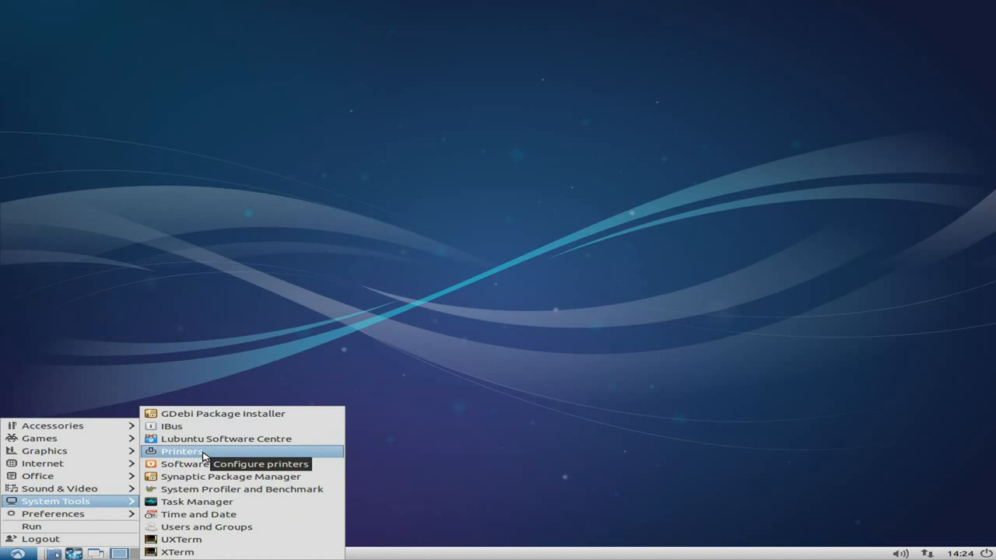
pyautogui.moveTo(209, 464)
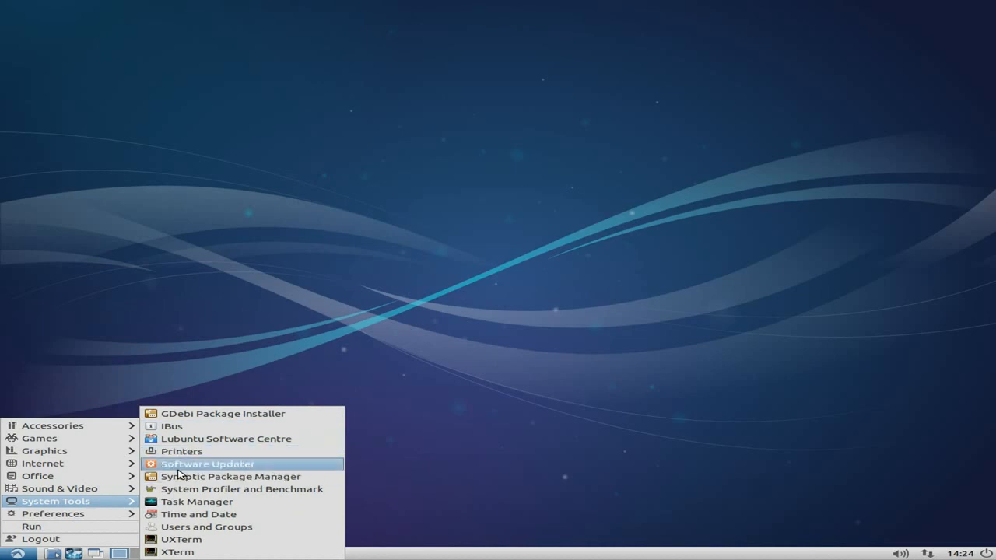
pyautogui.moveTo(207, 464)
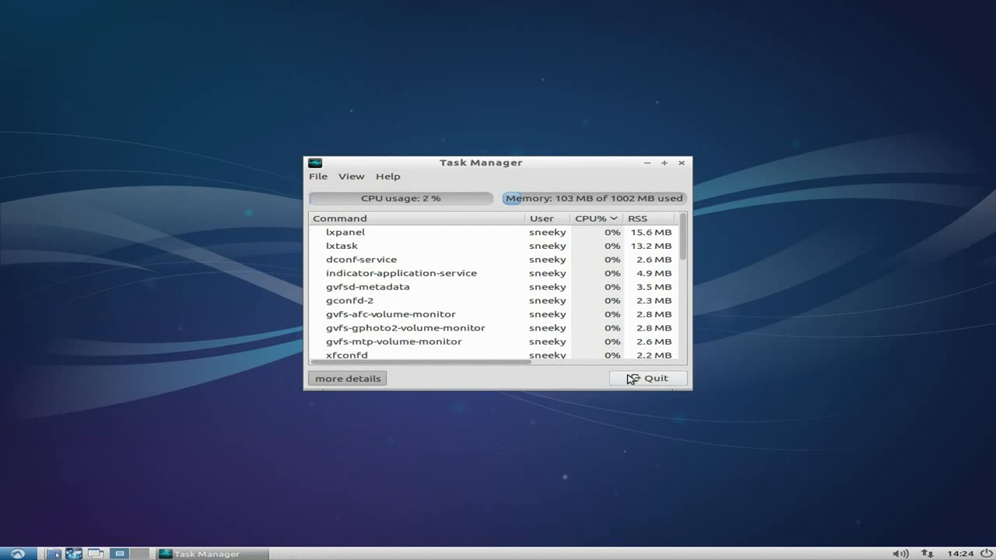
# Quit Task Manager and bring the application menu back up.
pyautogui.click(647, 378)
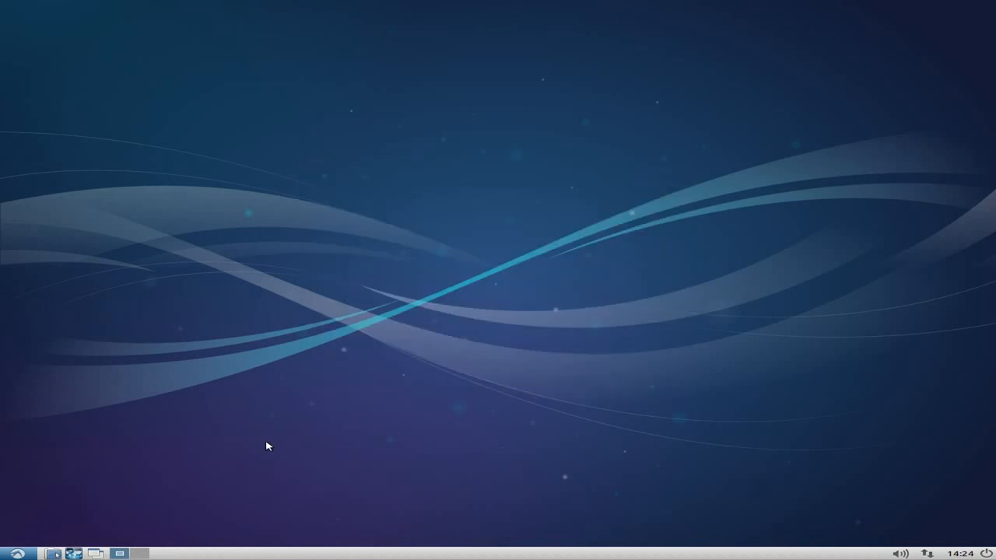
pyautogui.click(17, 553)
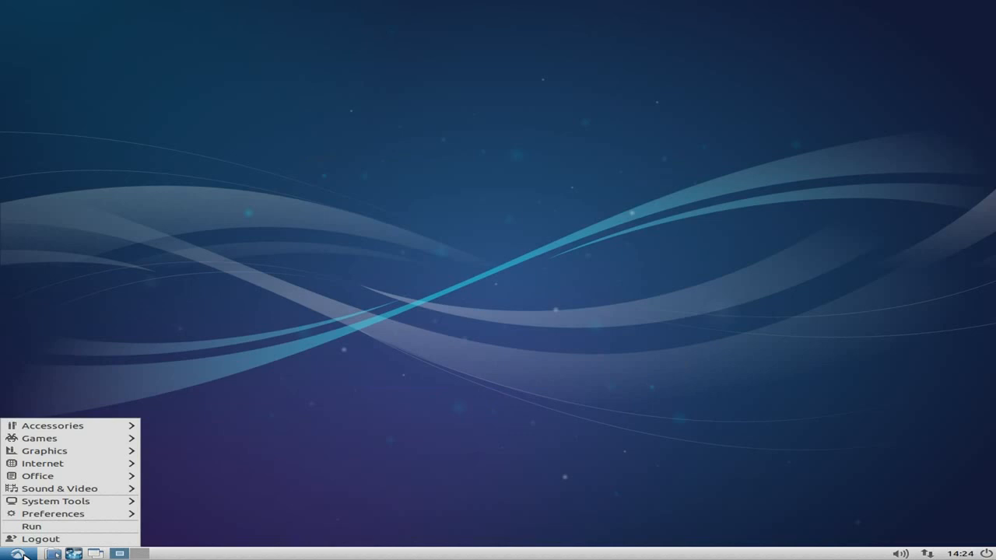
pyautogui.moveTo(56, 501)
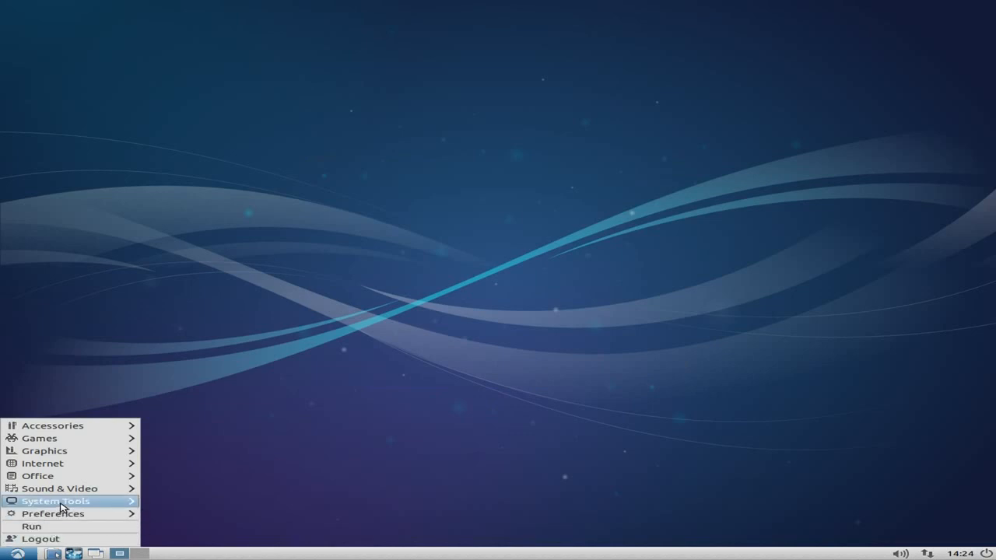
pyautogui.click(56, 501)
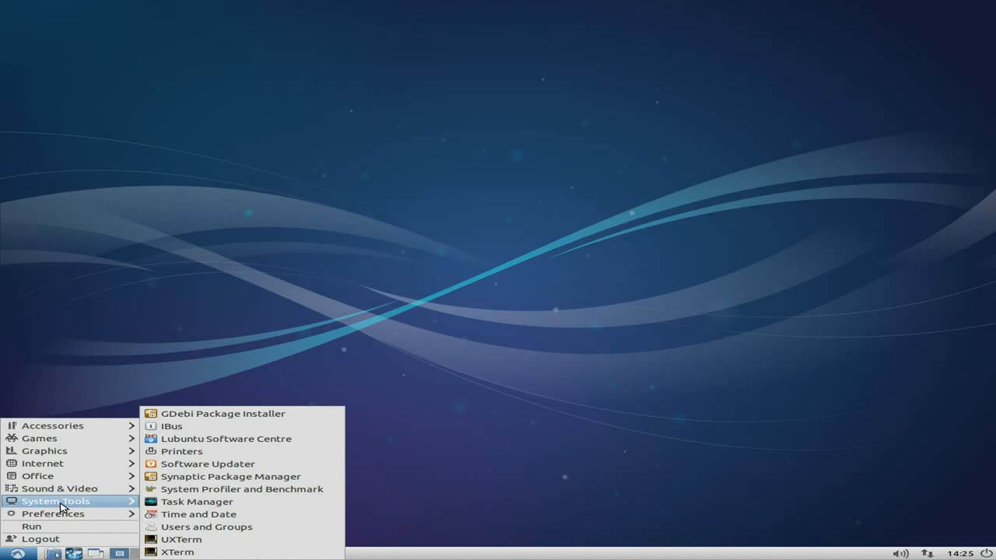
pyautogui.moveTo(199, 514)
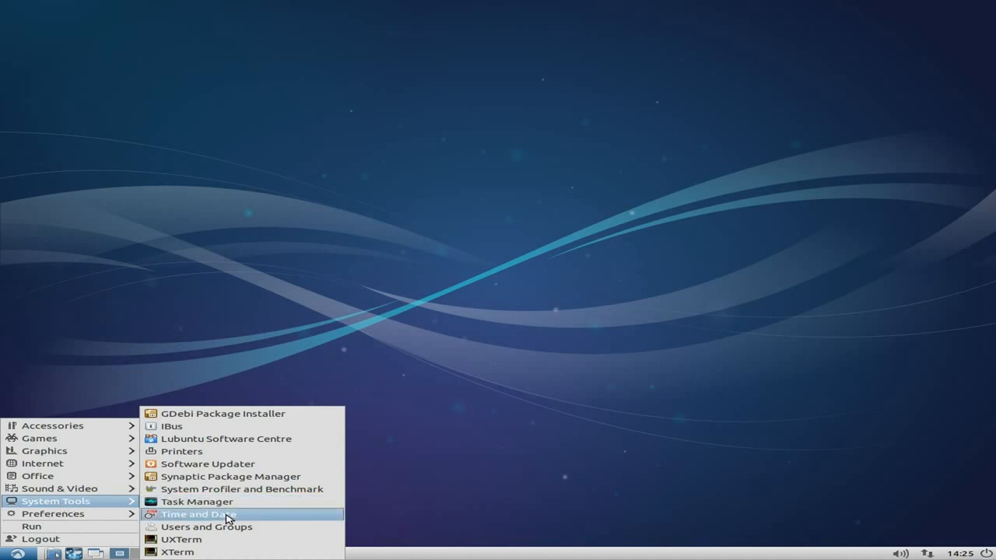
pyautogui.moveTo(180, 538)
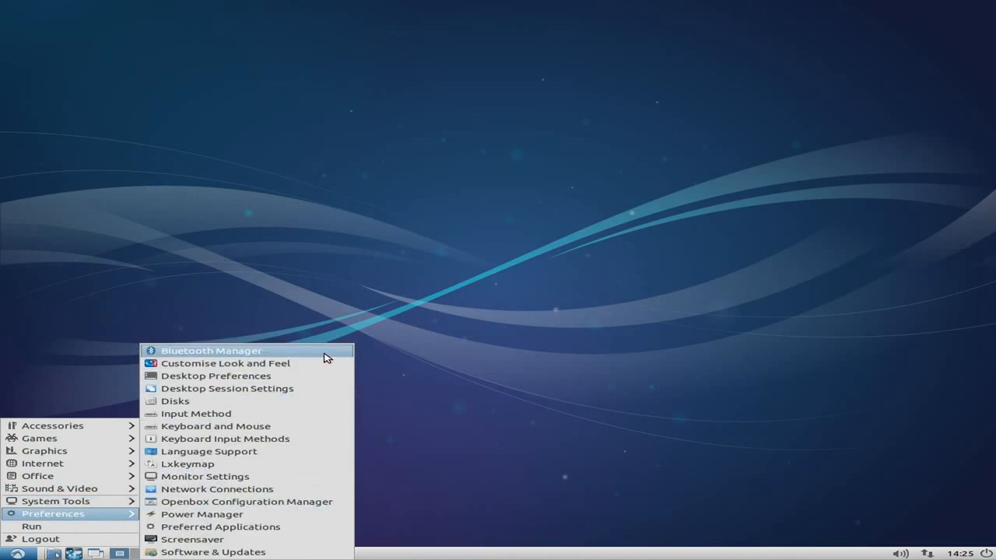
pyautogui.moveTo(286, 402)
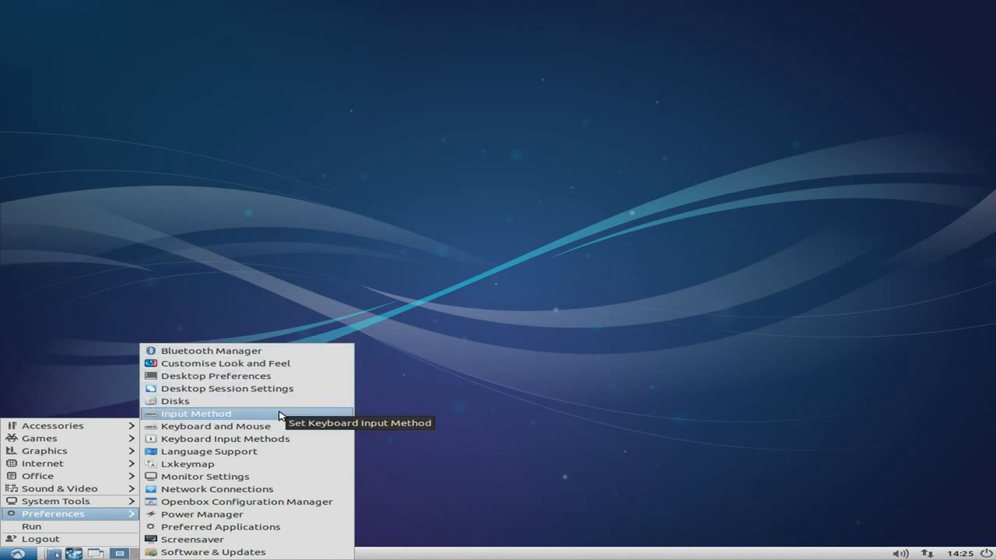
pyautogui.moveTo(209, 451)
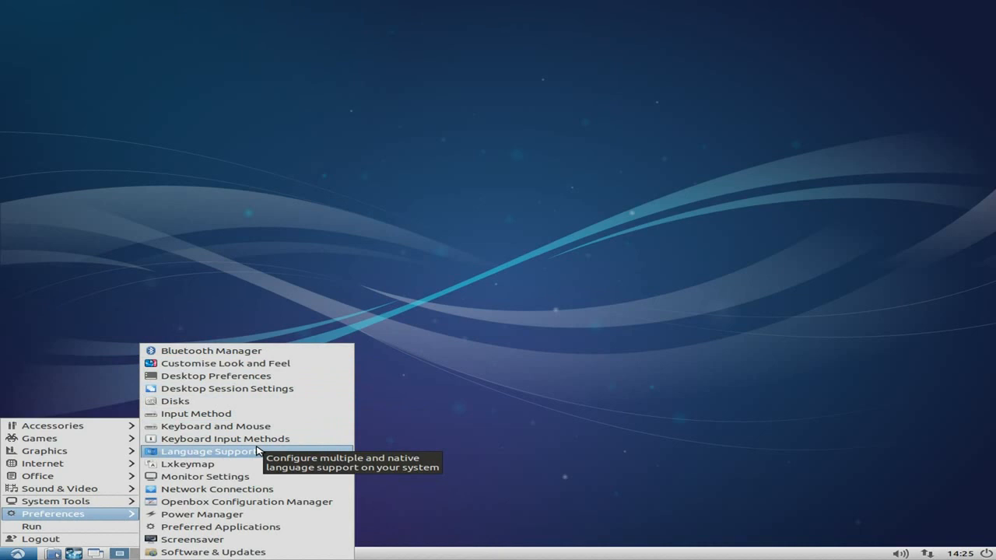
pyautogui.moveTo(218, 488)
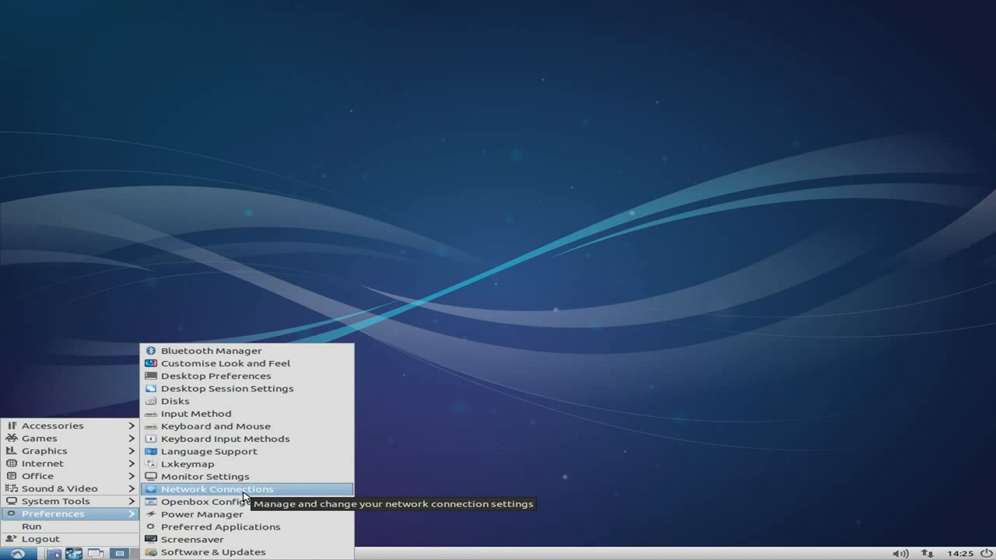
pyautogui.moveTo(213, 551)
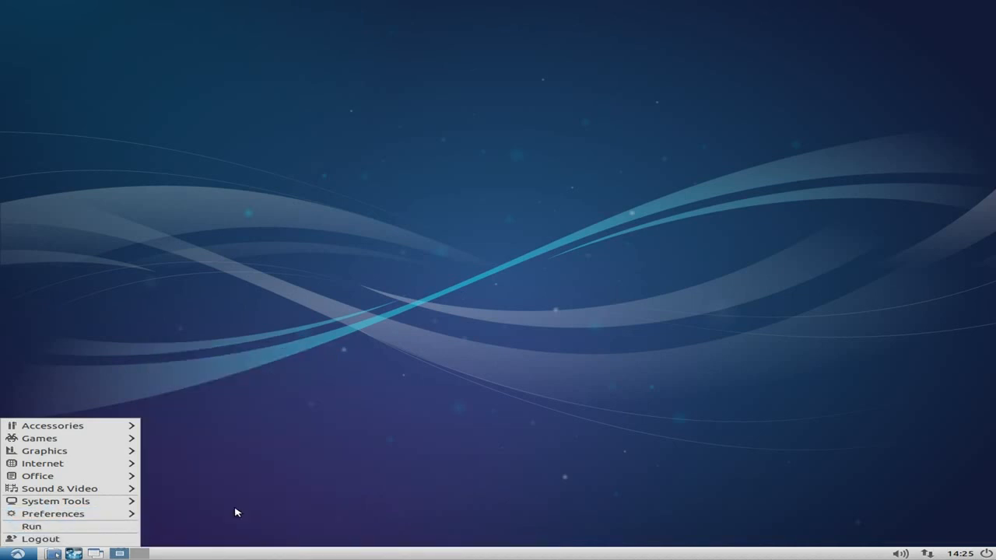
pyautogui.click(366, 429)
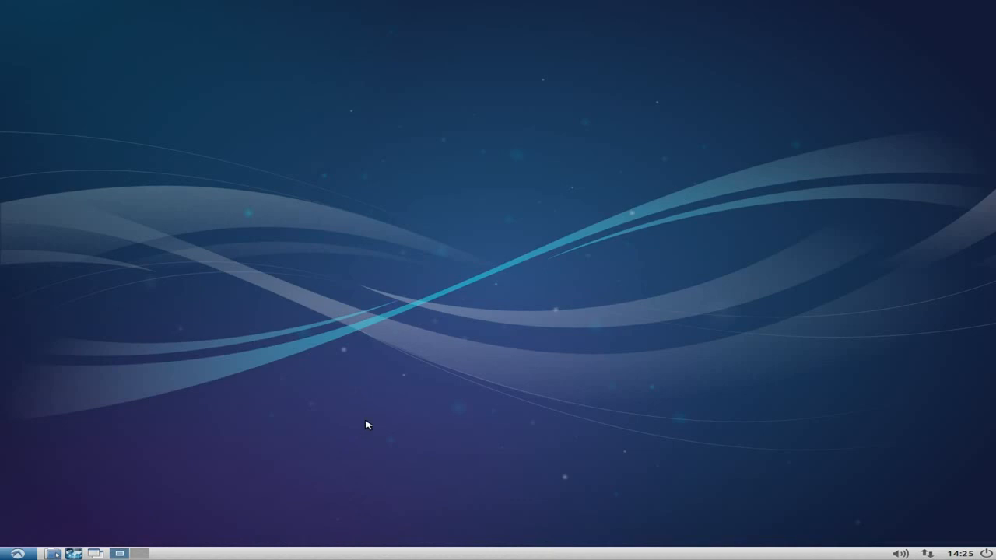
pyautogui.moveTo(459, 318)
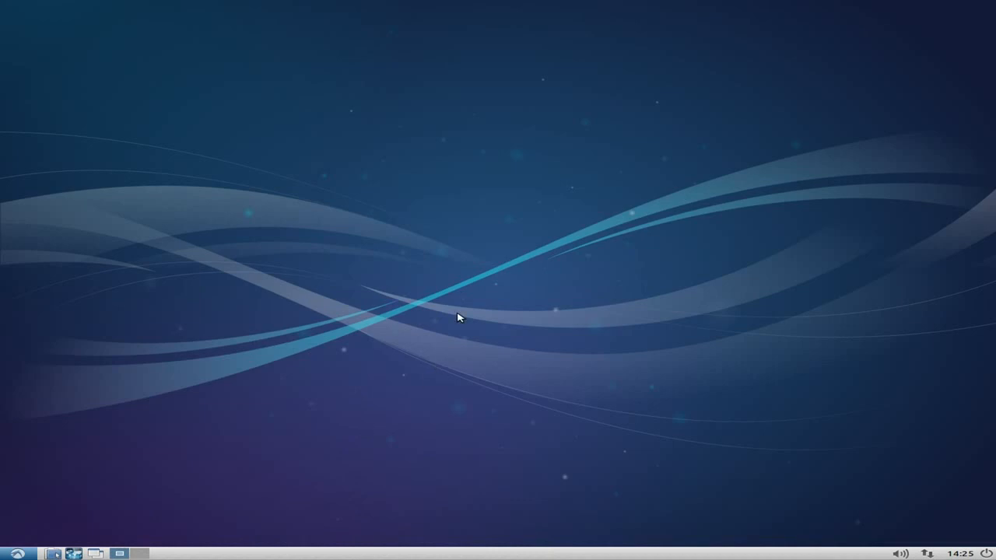
pyautogui.moveTo(465, 315)
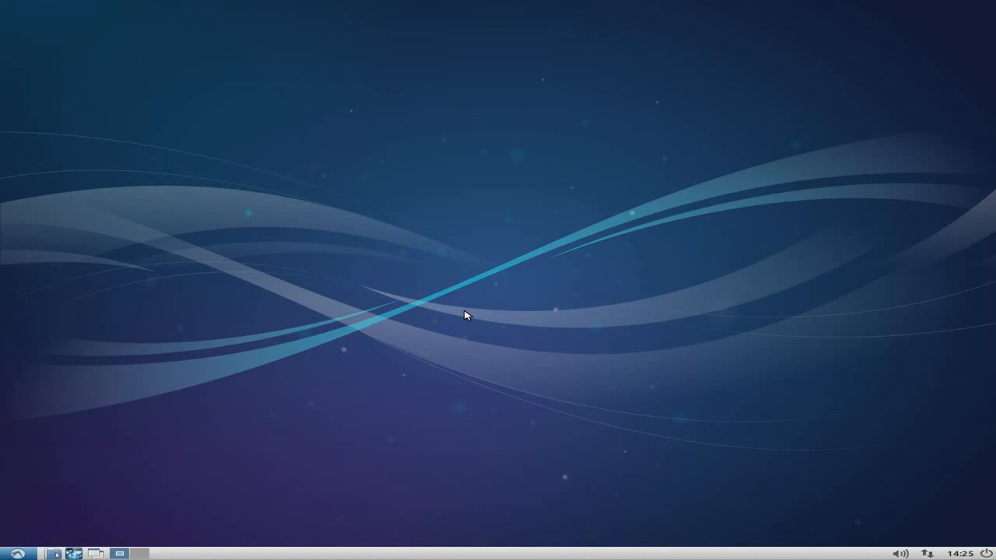
pyautogui.moveTo(454, 321)
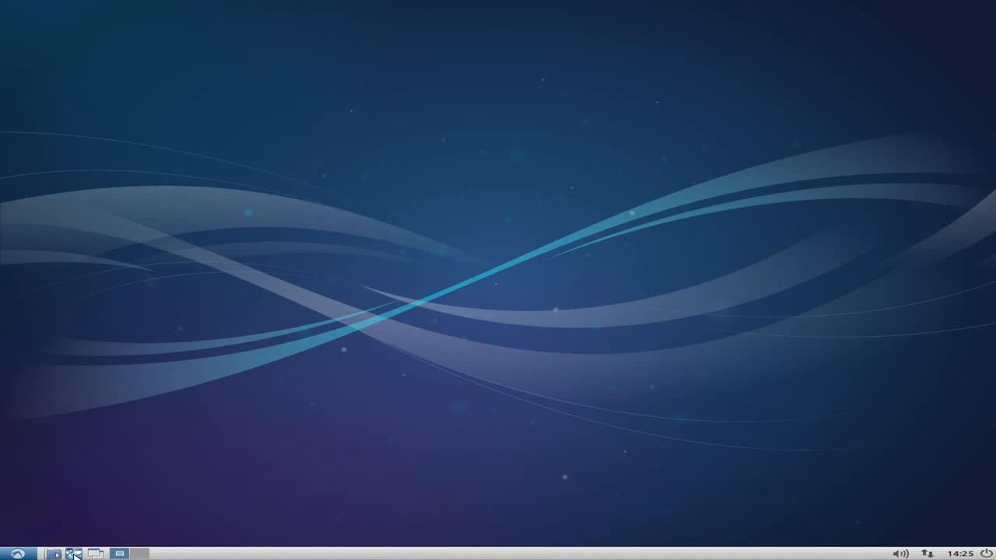
# Browse to lubuntu.net in Chromium and scroll to the 13.04 Raring Ringtail news.
pyautogui.click(75, 554)
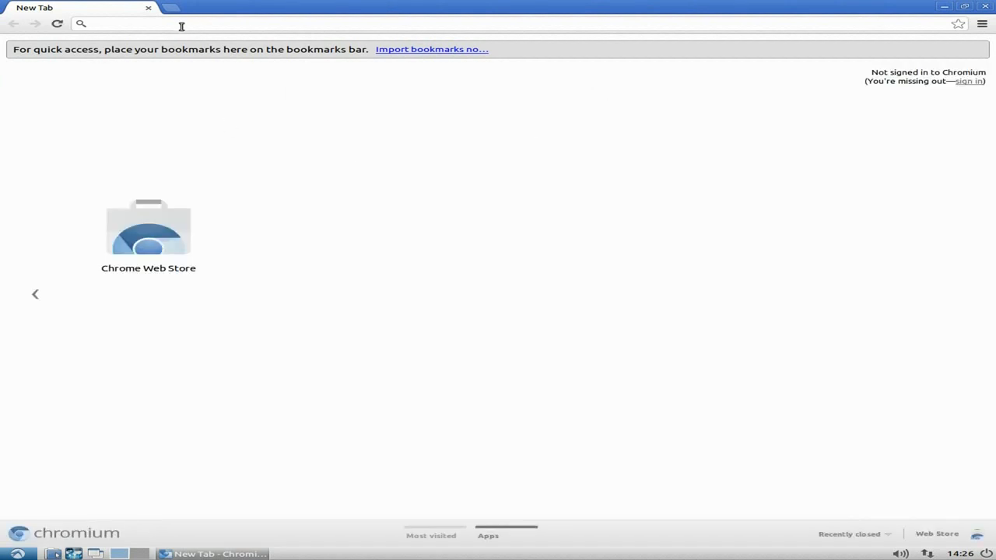
pyautogui.write('lubuntu')
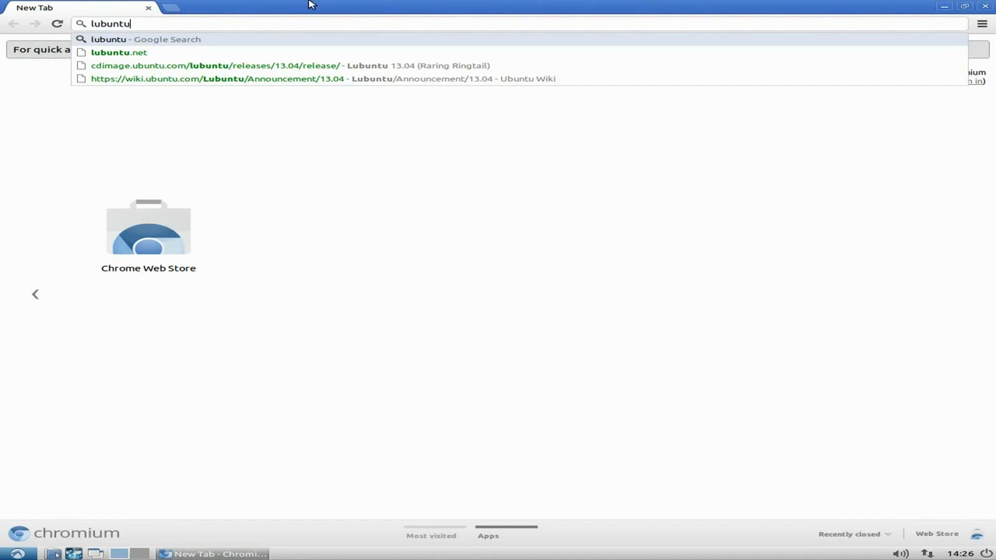
pyautogui.click(118, 53)
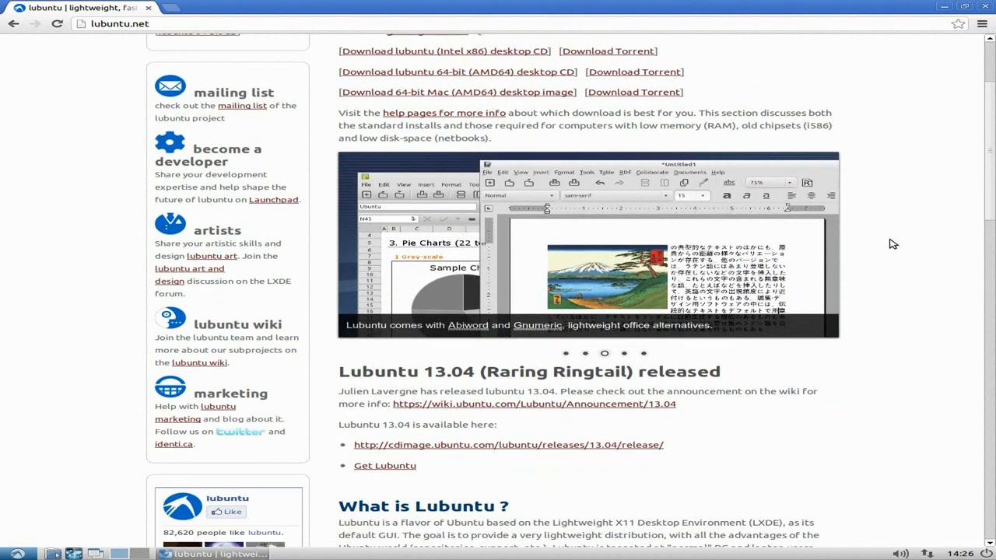
pyautogui.scroll(-3)
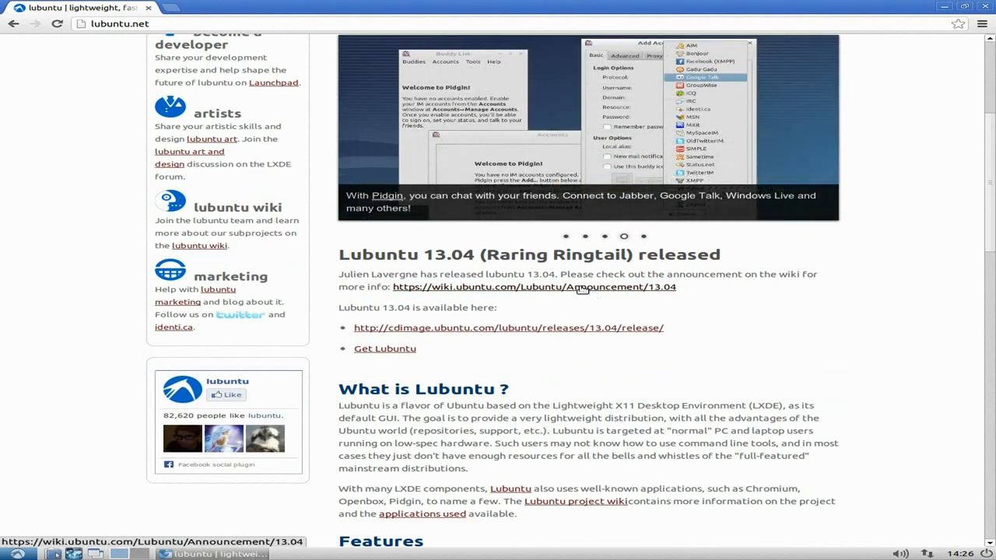
# Follow the wiki.ubuntu.com announcement link and scroll through Features and Improvements.
pyautogui.click(533, 286)
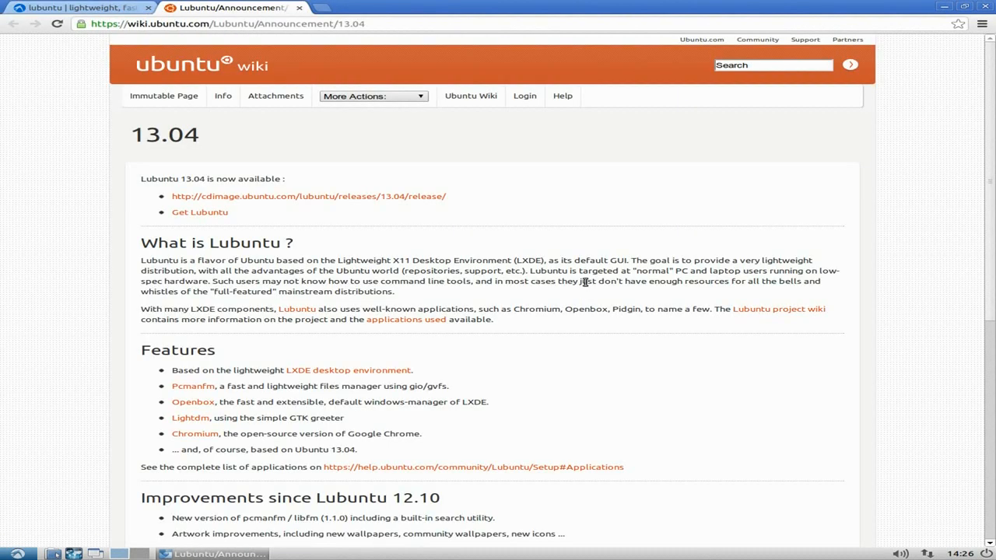
pyautogui.scroll(-3)
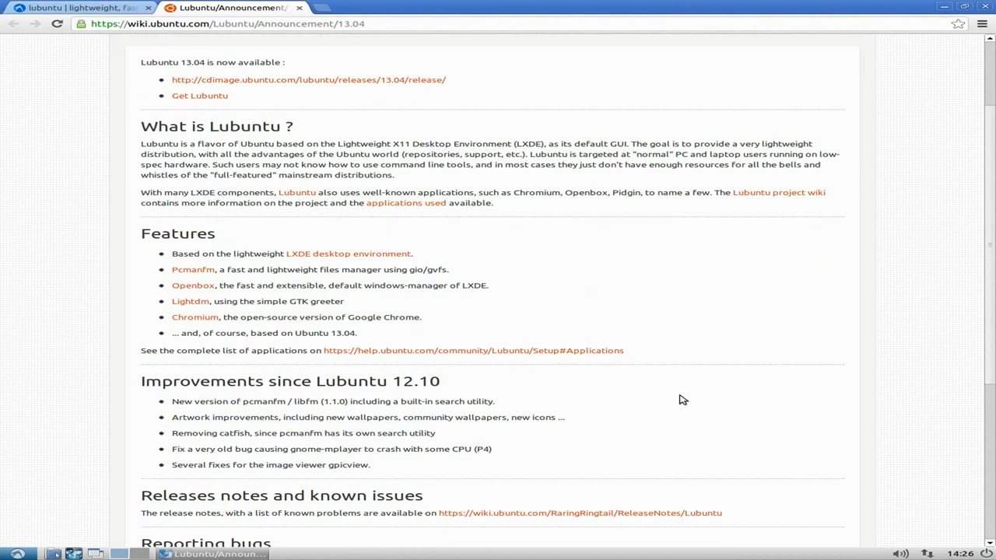
pyautogui.scroll(-3)
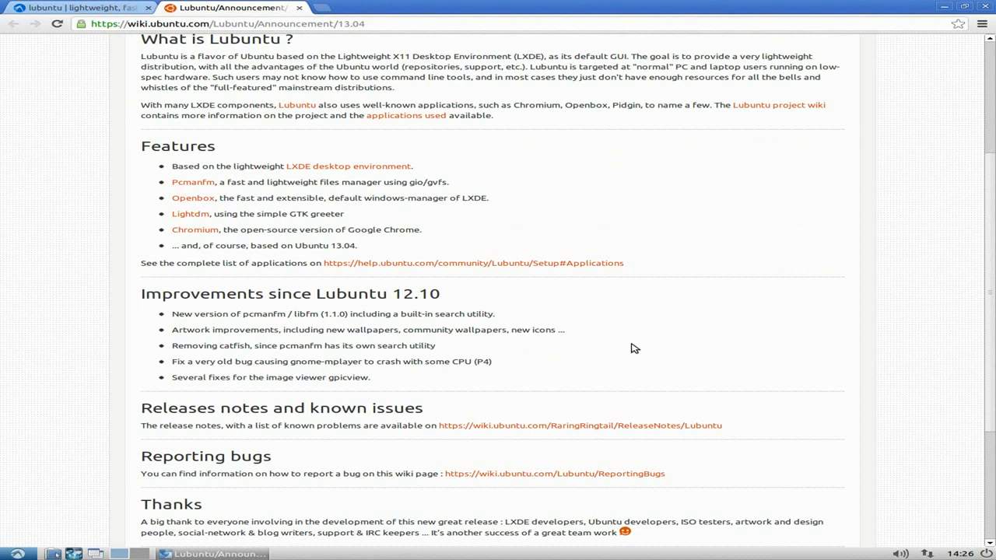
pyautogui.moveTo(263, 325)
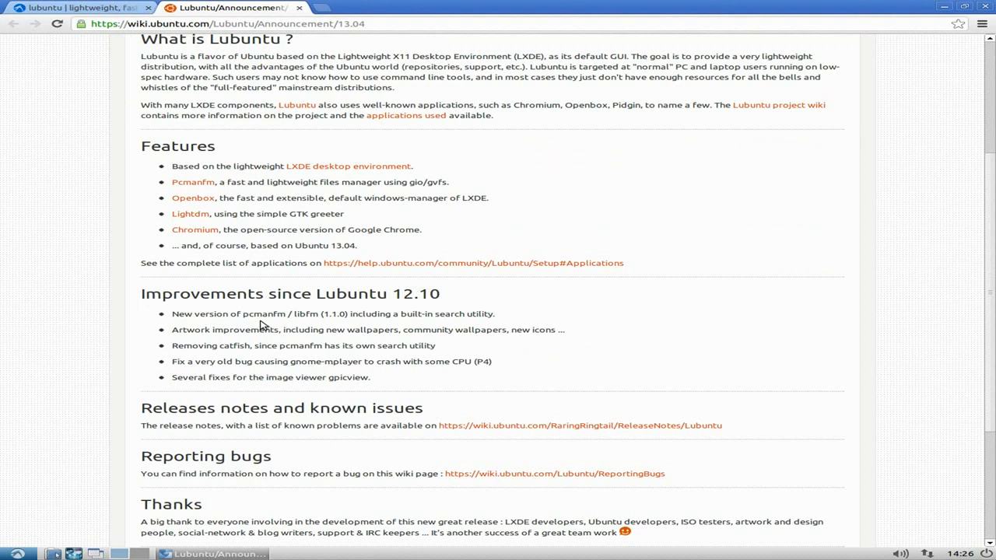
pyautogui.moveTo(263, 344)
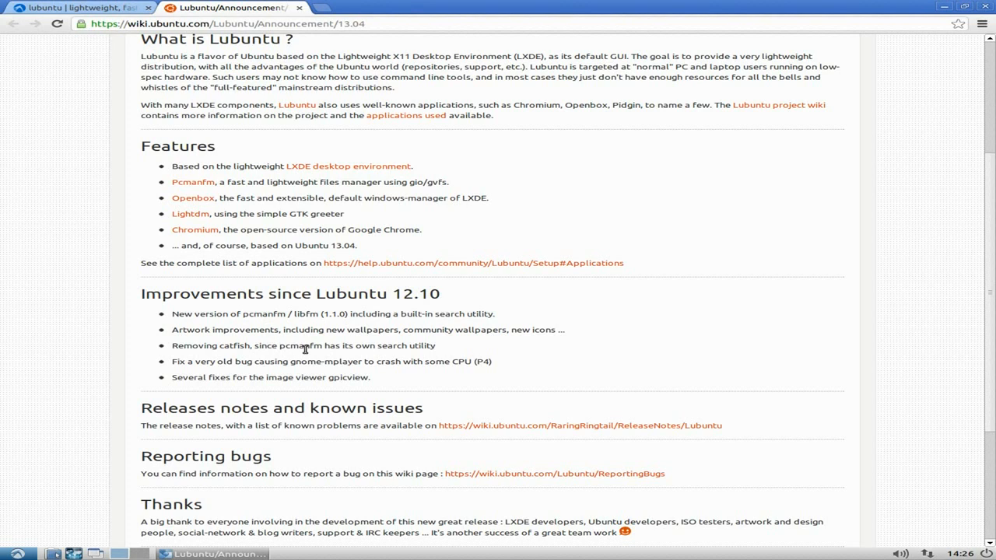
pyautogui.moveTo(290, 359)
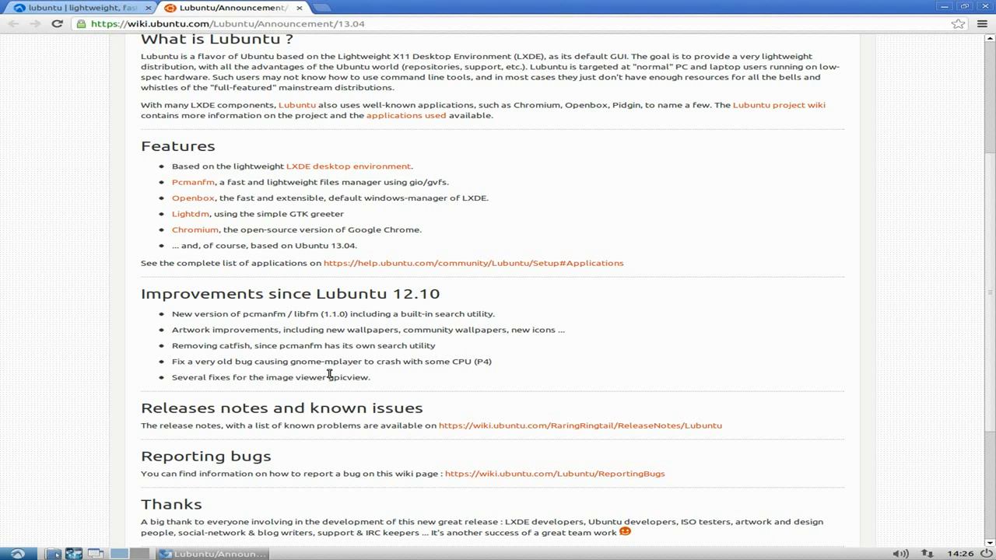
pyautogui.moveTo(389, 373)
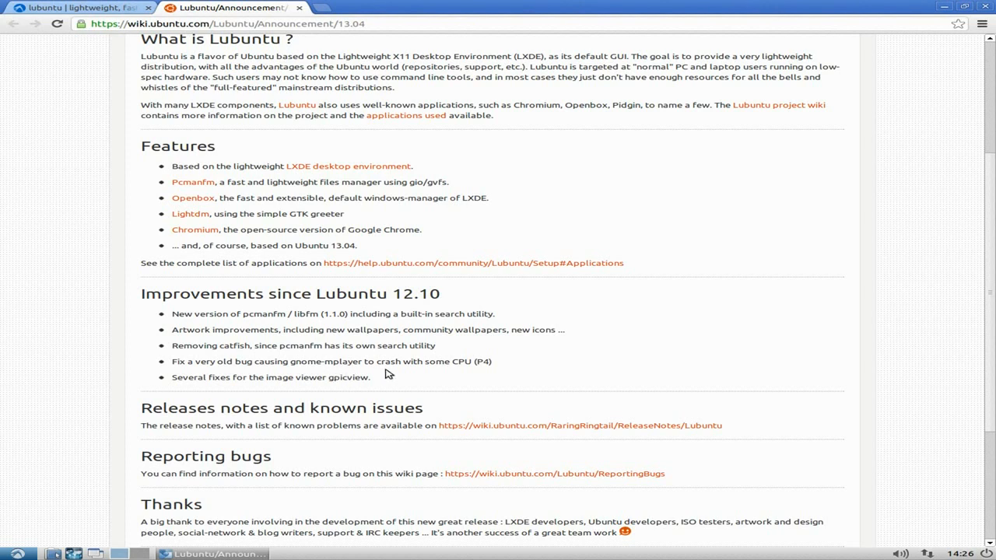
pyautogui.moveTo(405, 392)
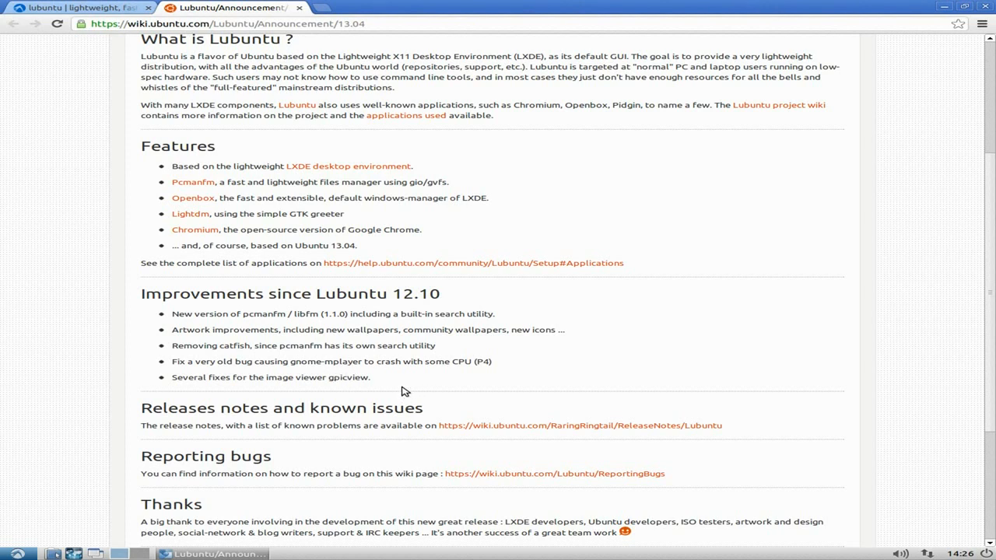
pyautogui.moveTo(775, 356)
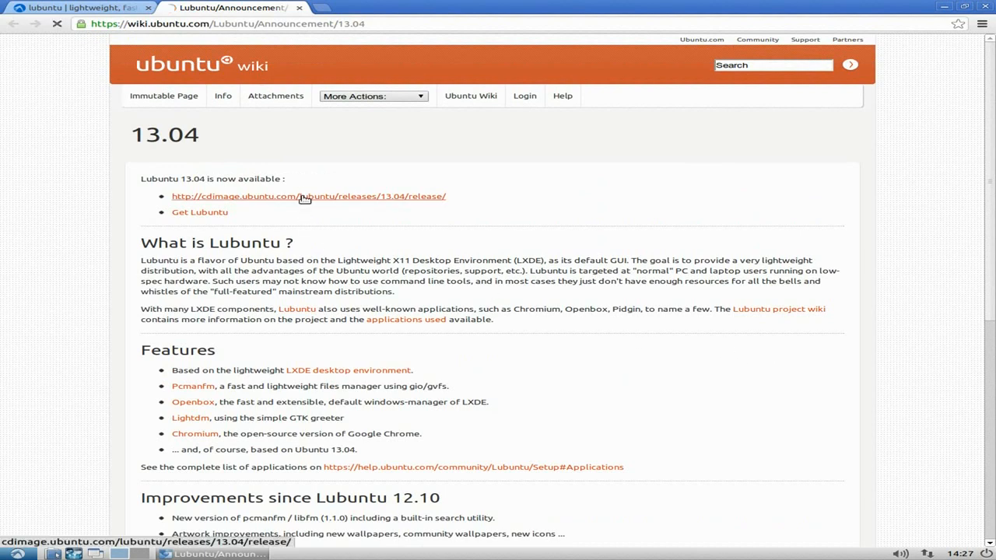
pyautogui.click(308, 196)
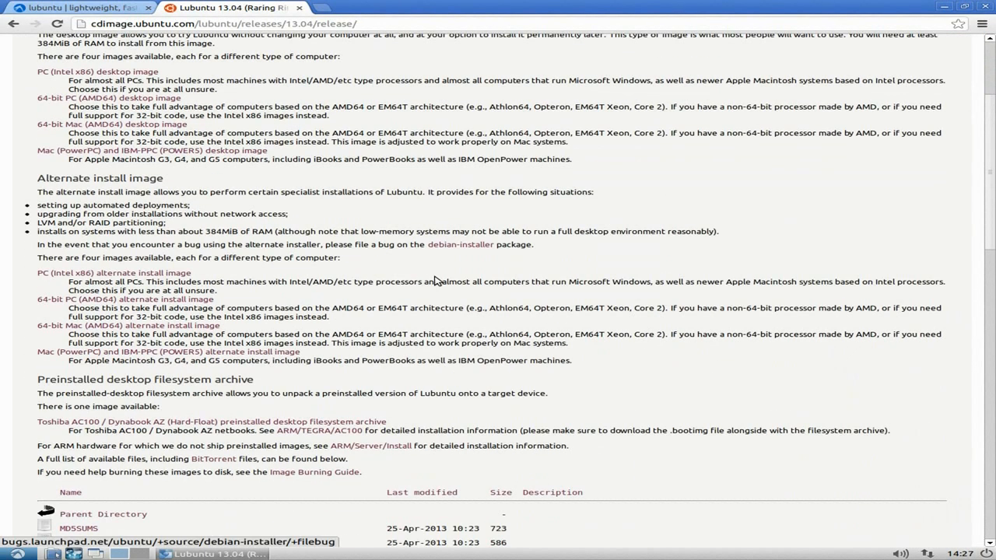
pyautogui.scroll(-3)
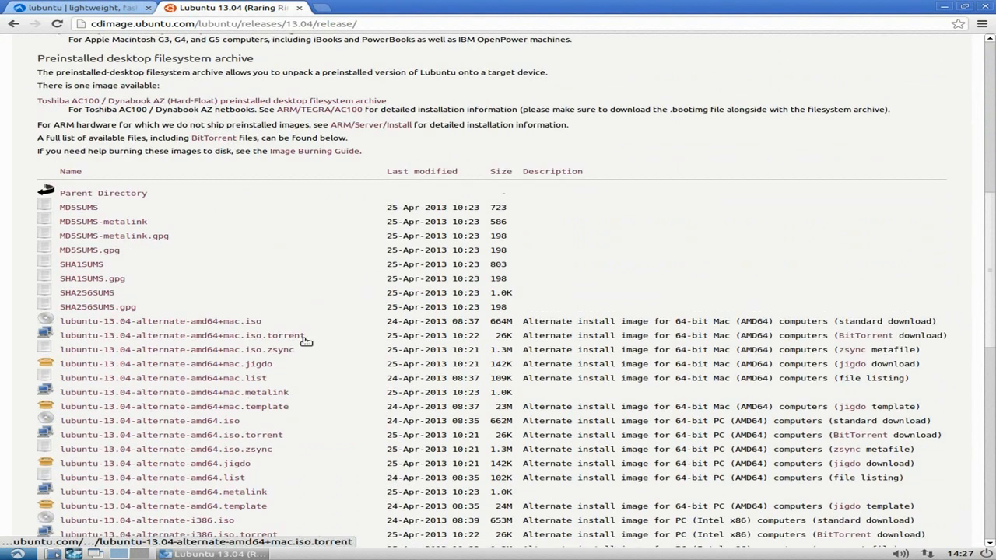
pyautogui.moveTo(349, 359)
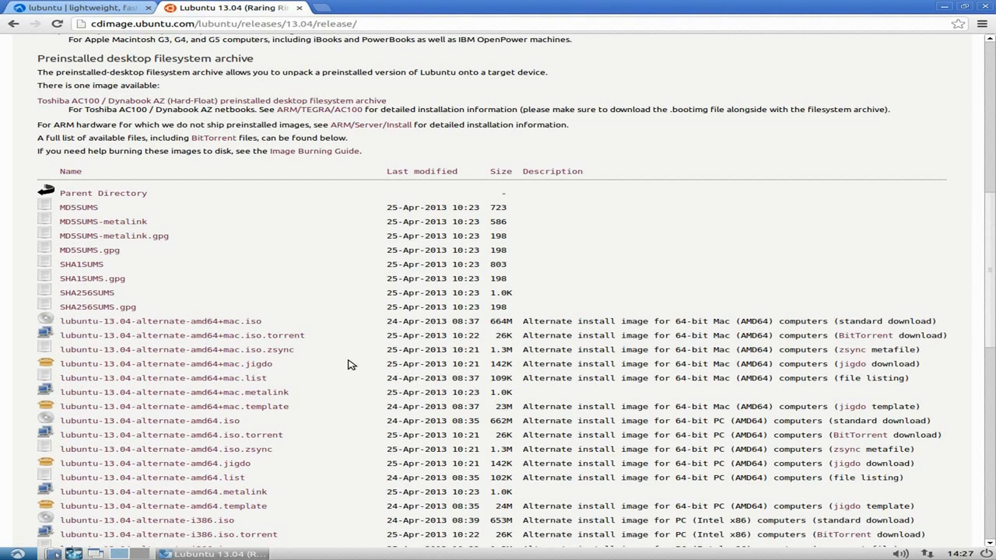
pyautogui.scroll(-3)
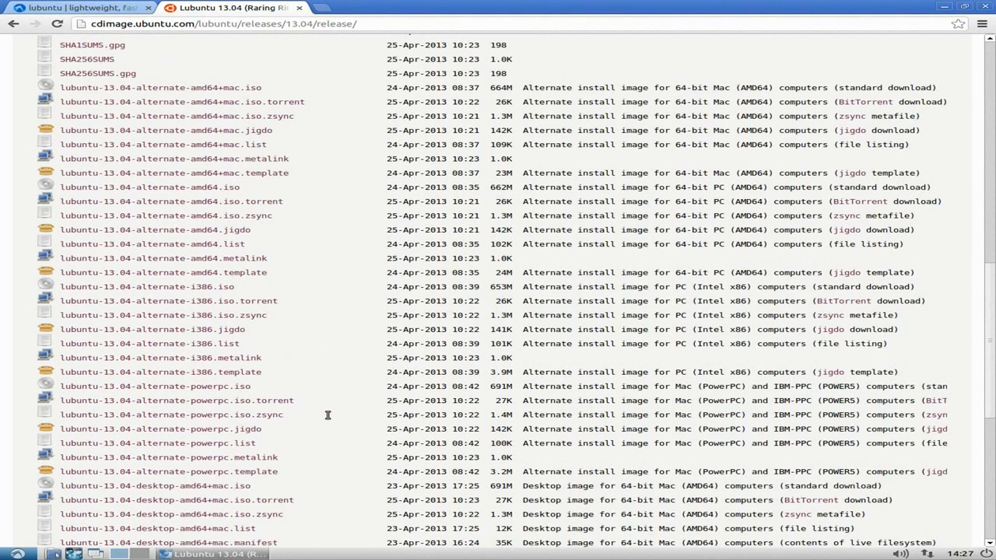
pyautogui.scroll(-3)
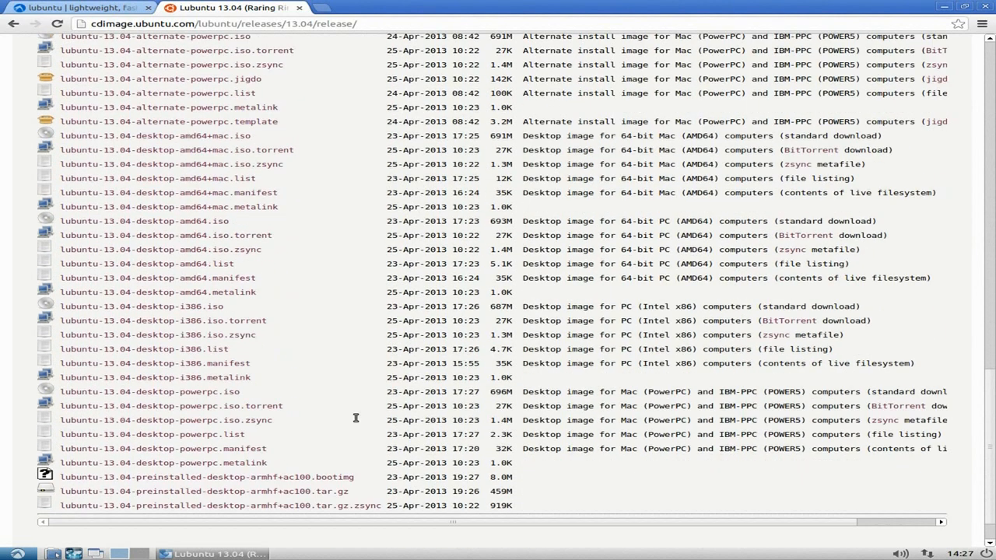
pyautogui.moveTo(358, 405)
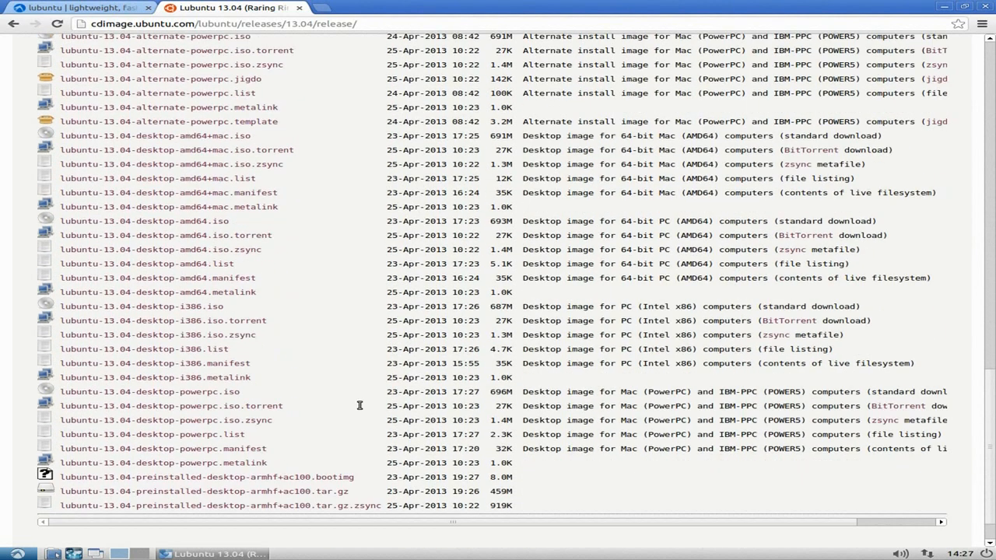
pyautogui.moveTo(198, 492)
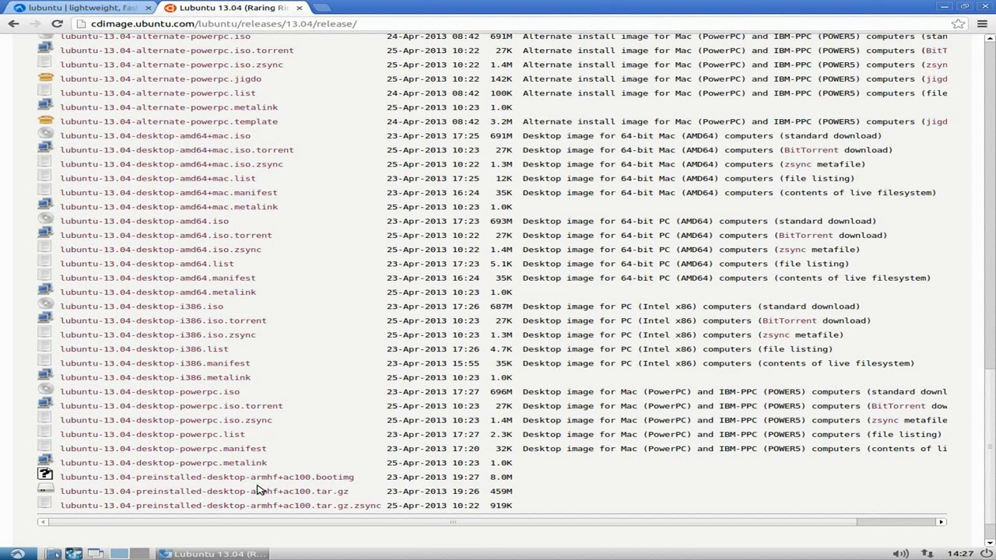
pyautogui.moveTo(331, 128)
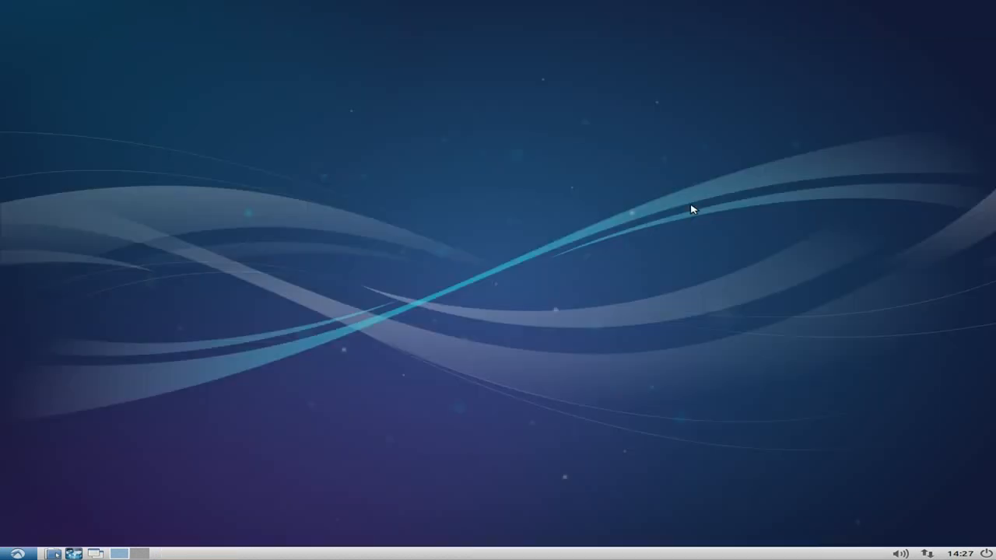
pyautogui.moveTo(608, 273)
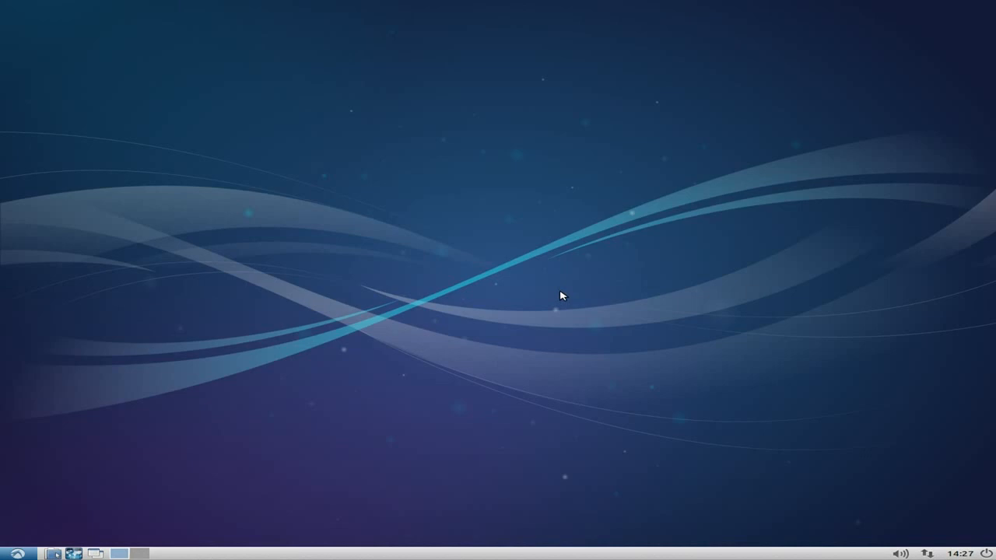
pyautogui.moveTo(544, 282)
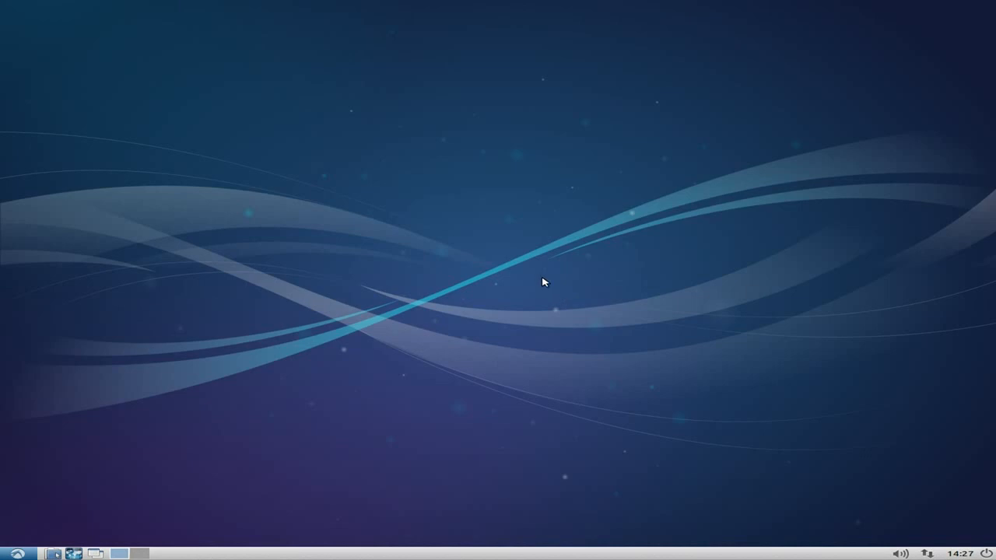
pyautogui.moveTo(441, 221)
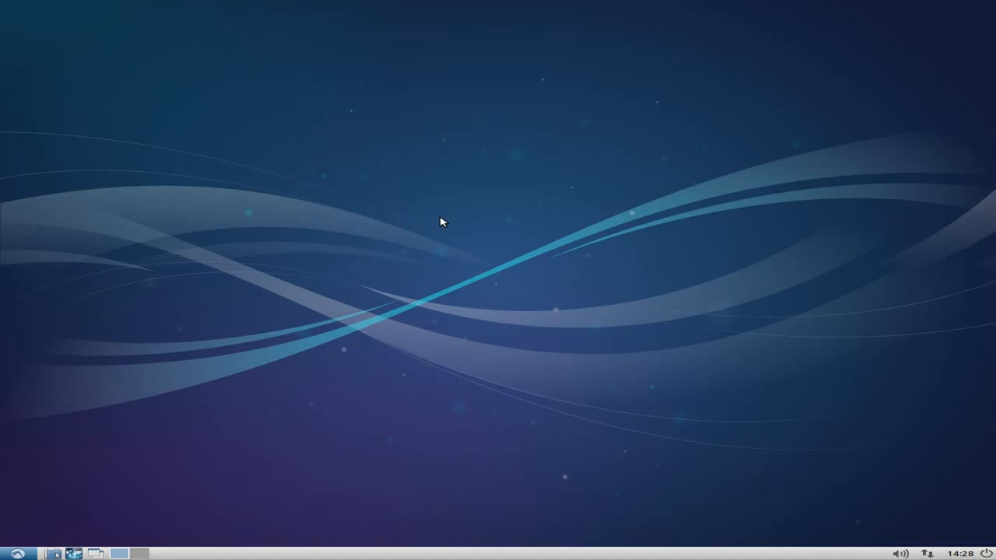
# Reach Desktop Preferences from the desktop menu and preview Squares, Simple Fast, Nature and new-year wallpapers.
pyautogui.rightClick(442, 221)
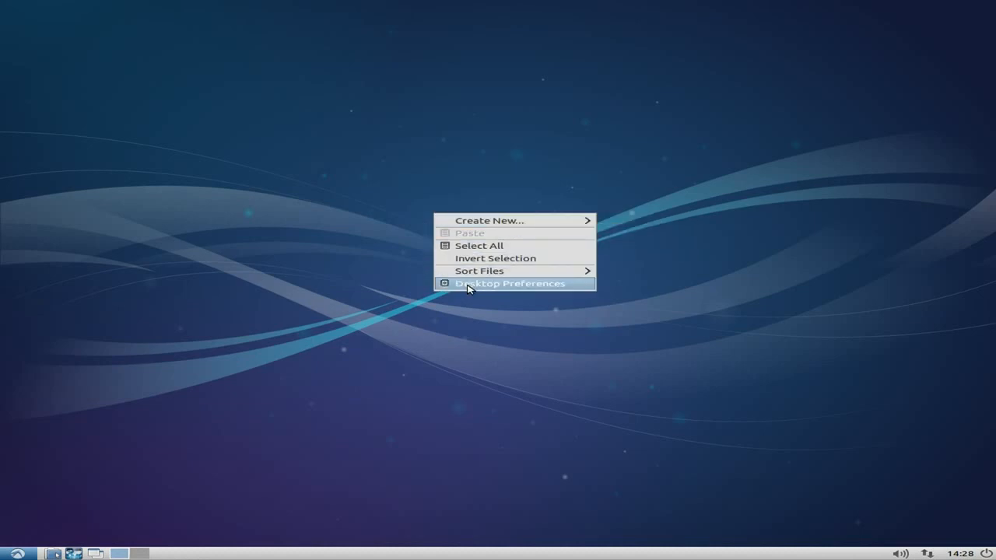
pyautogui.click(510, 283)
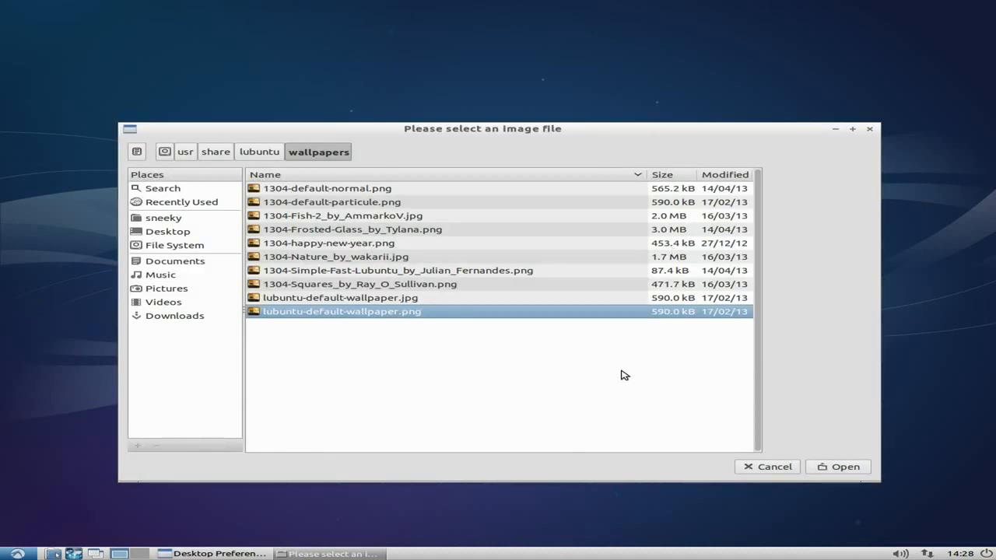
pyautogui.click(357, 284)
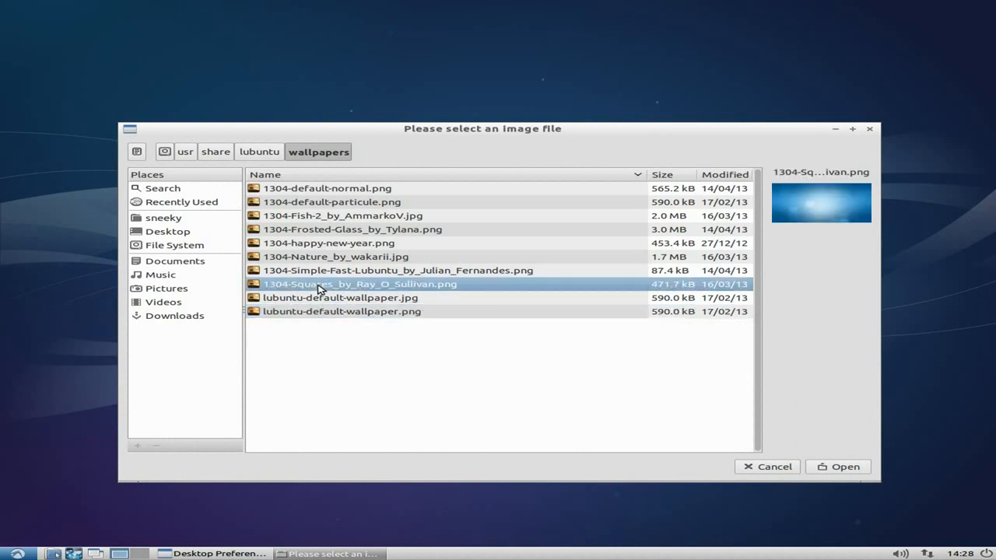
pyautogui.click(398, 271)
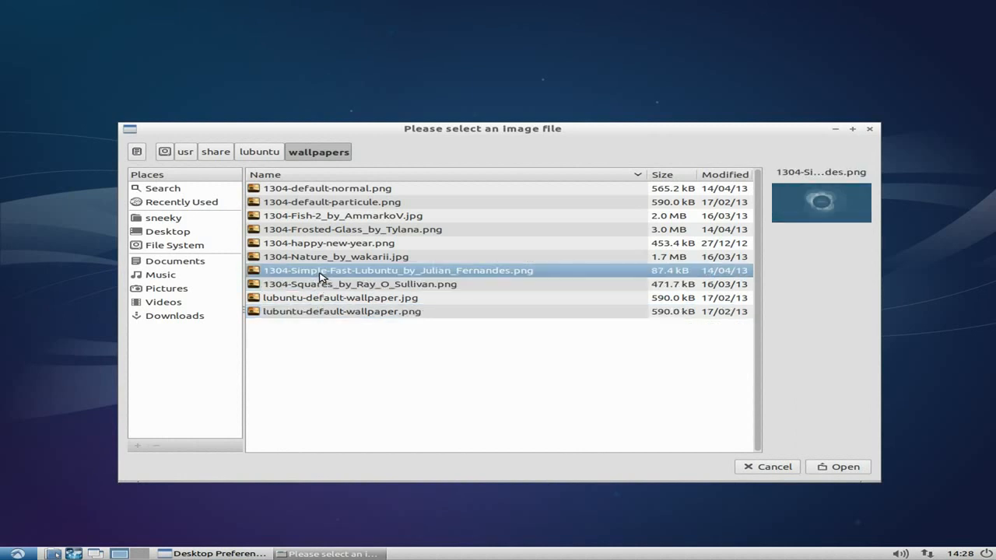
pyautogui.click(336, 255)
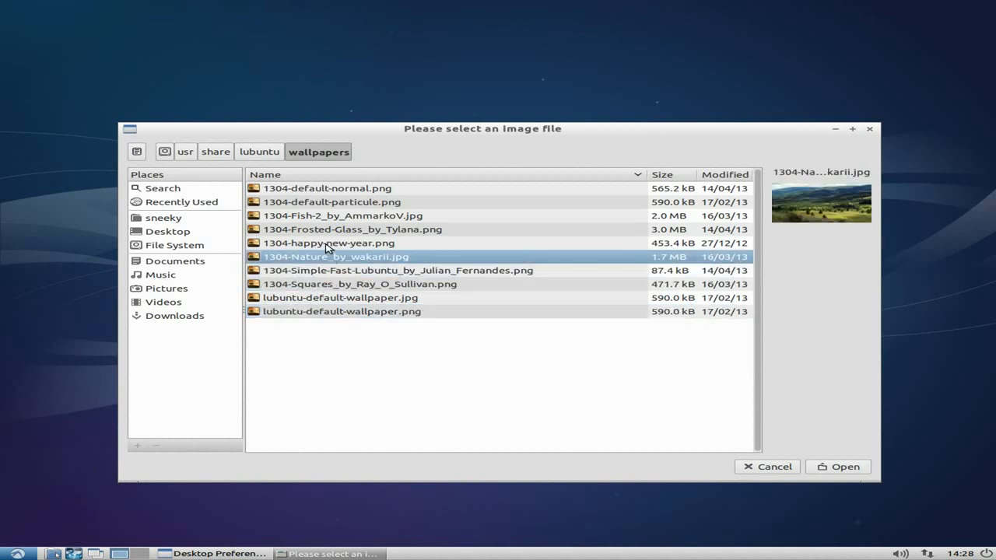
pyautogui.click(328, 243)
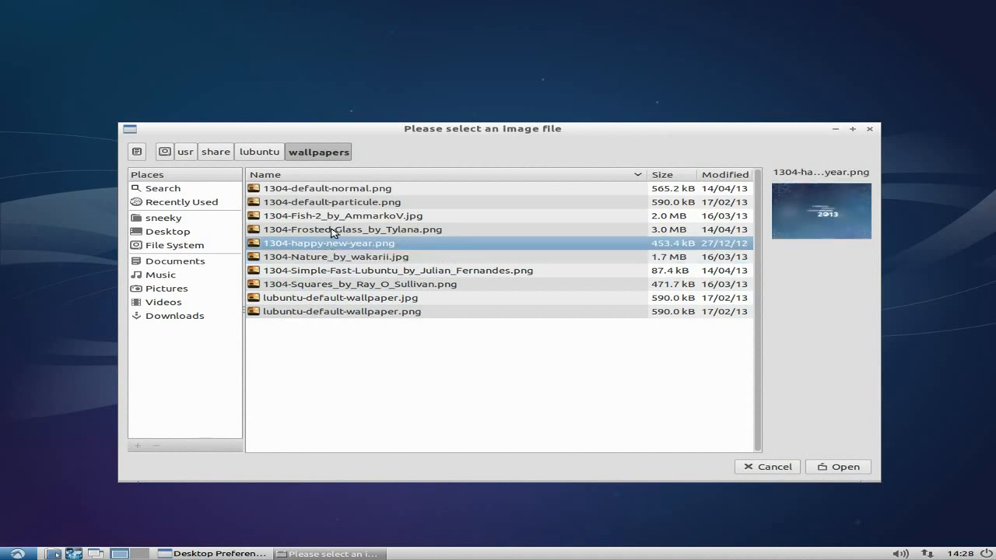
# Preview Fish and 1304-default-normal, then apply 1304-Simple-Fast-Lubuntu as the wallpaper.
pyautogui.click(341, 215)
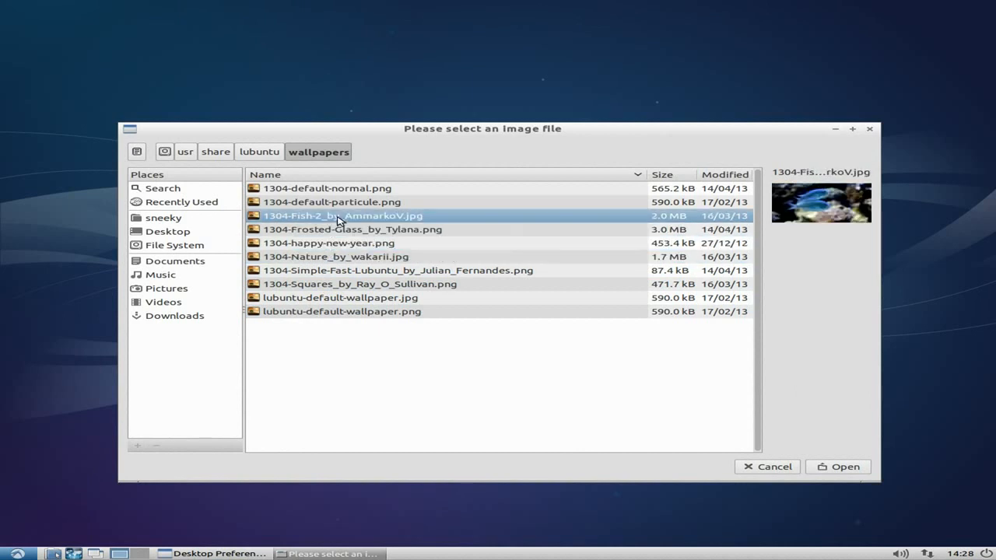
pyautogui.click(331, 202)
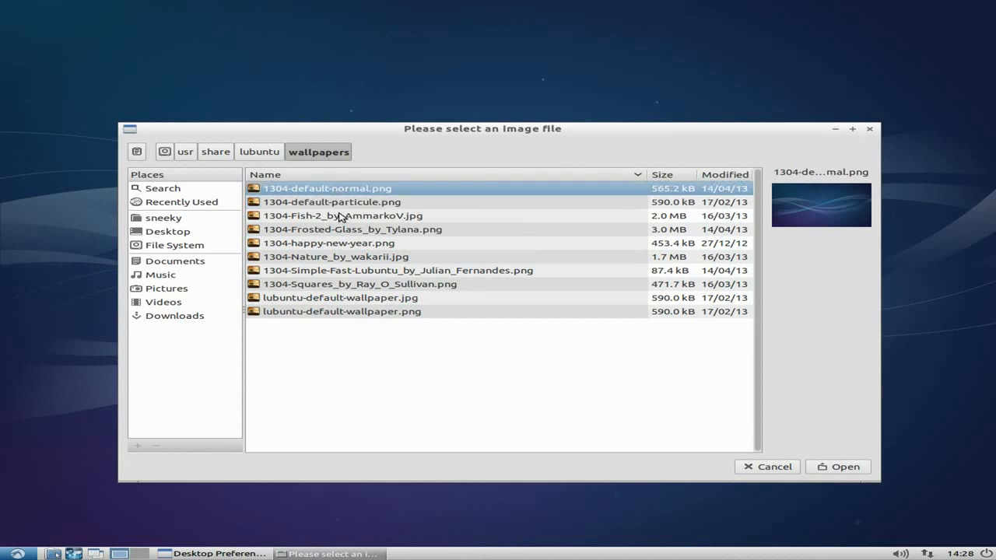
pyautogui.click(399, 271)
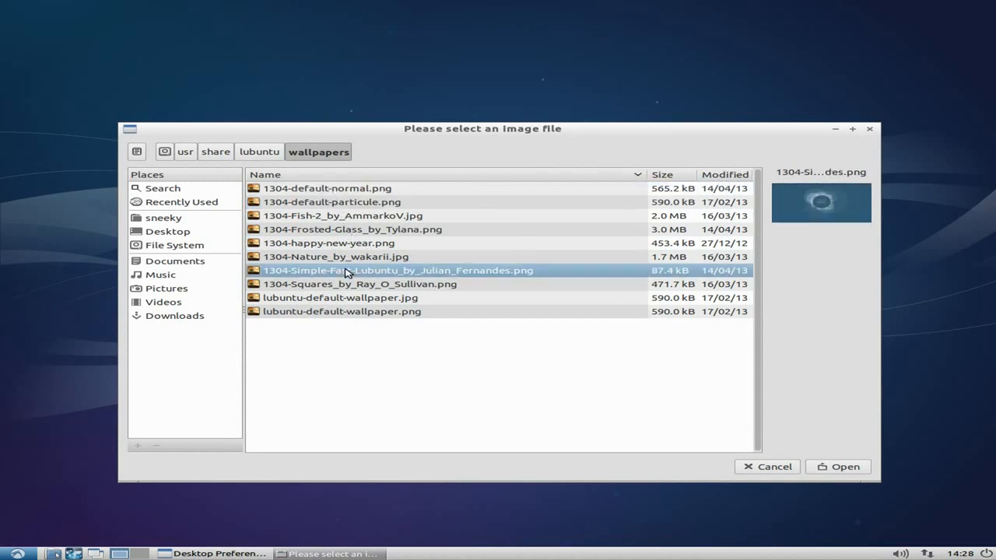
pyautogui.click(843, 467)
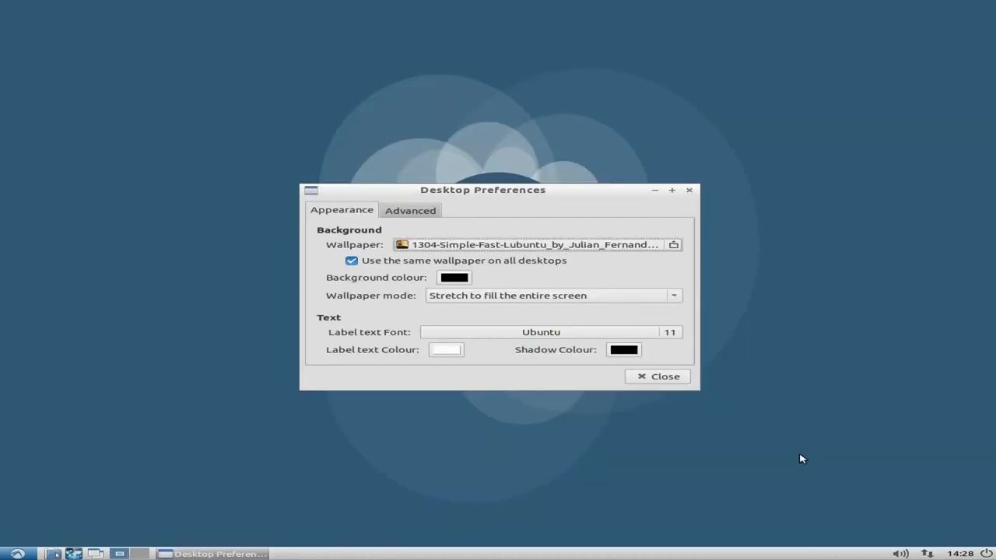
# Close Desktop Preferences, keeping the Simple Fast Lubuntu wallpaper.
pyautogui.click(656, 375)
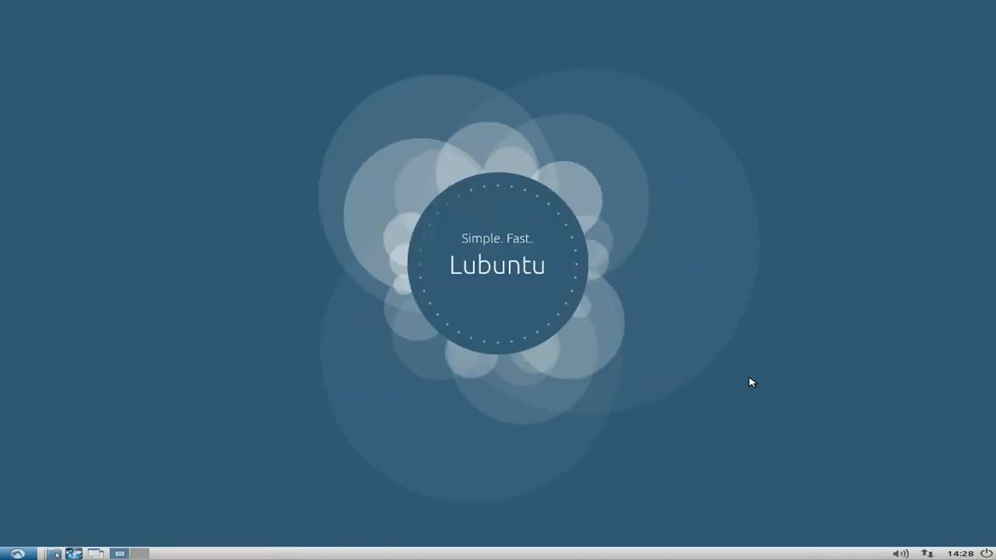
pyautogui.moveTo(479, 190)
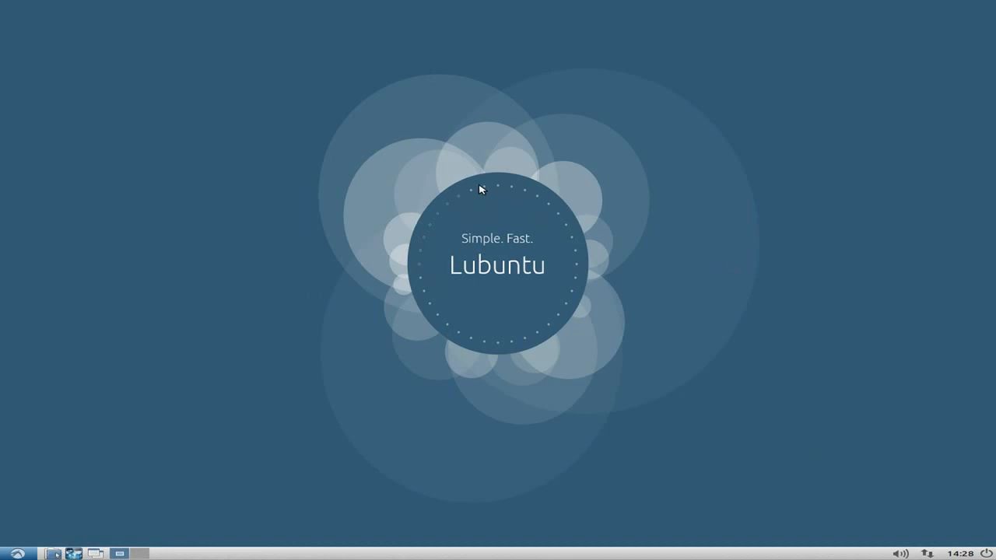
pyautogui.moveTo(697, 435)
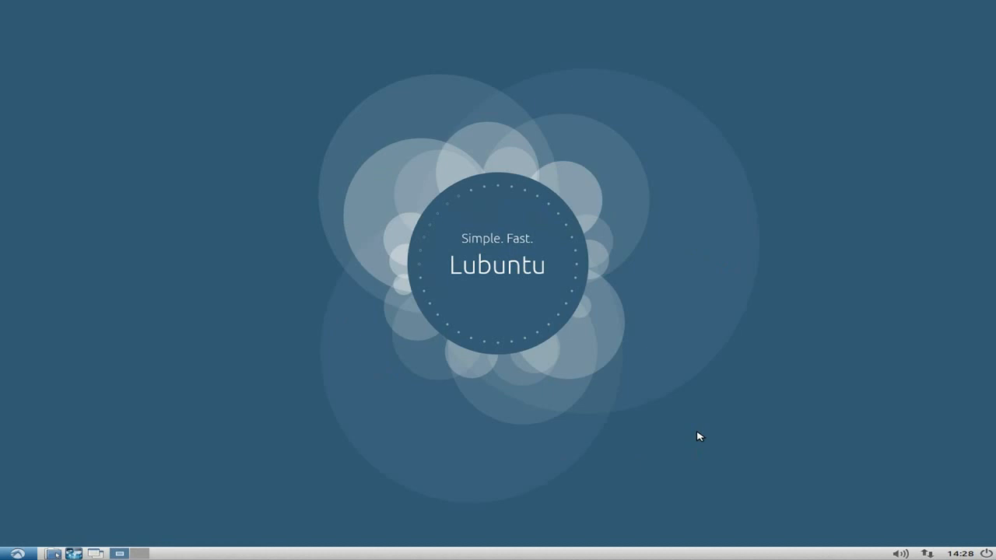
pyautogui.moveTo(536, 329)
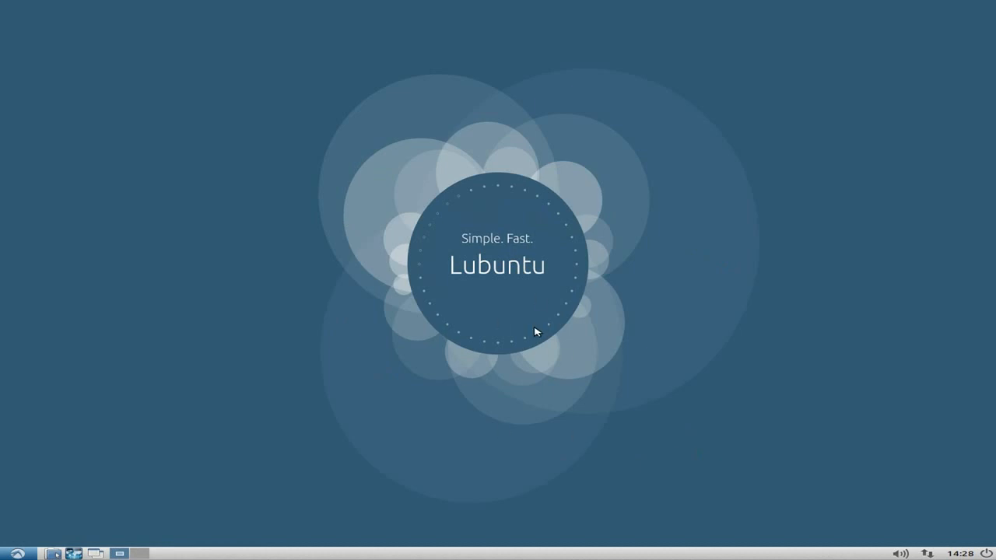